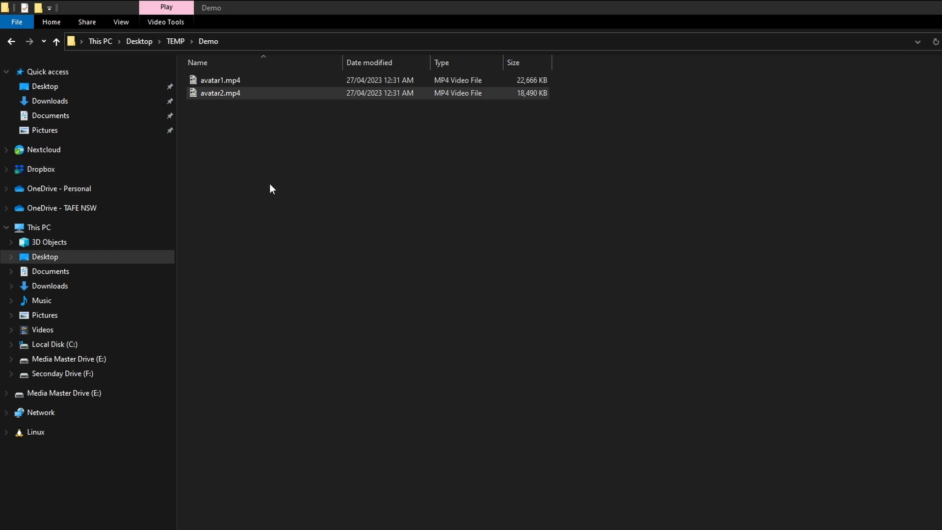
mouse_move(300, 210)
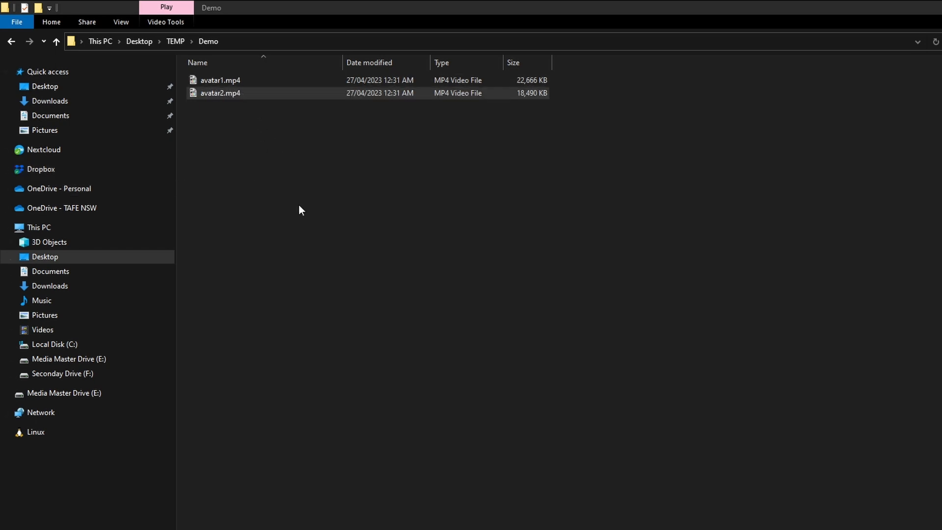
mouse_move(243, 169)
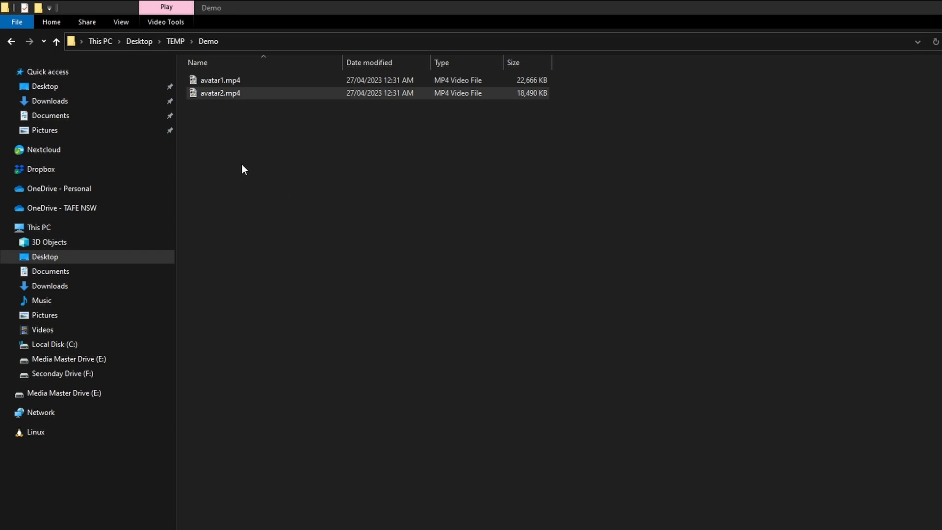
Step: Select avatar1.mp4 in the Demo folder and open it for playback
click(221, 80)
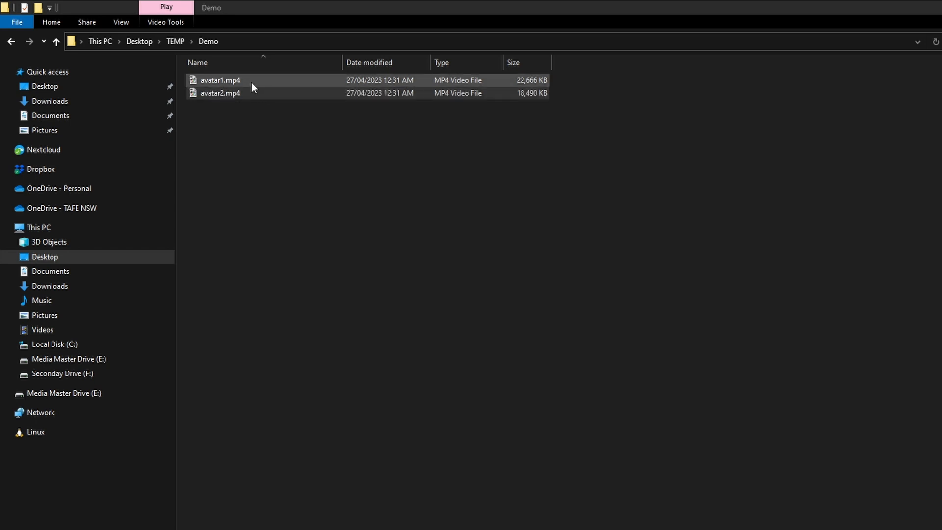
double_click(219, 80)
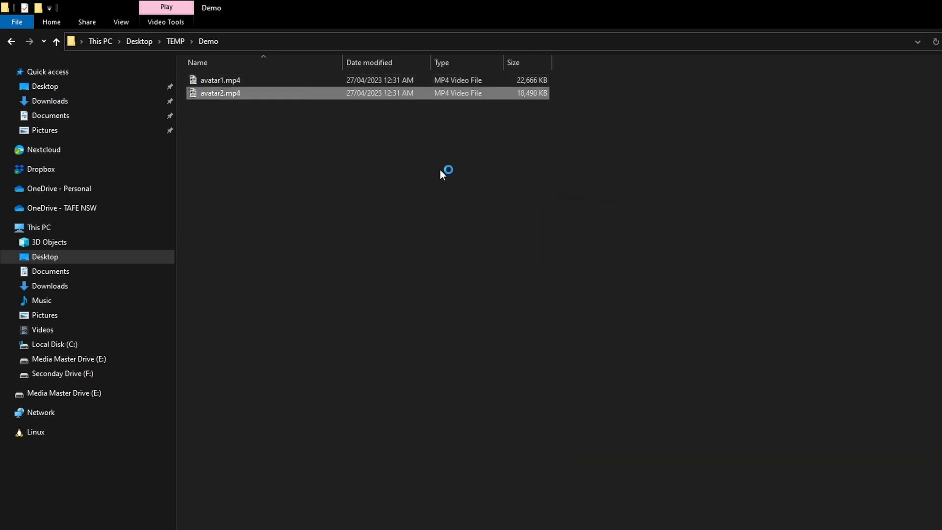
double_click(220, 92)
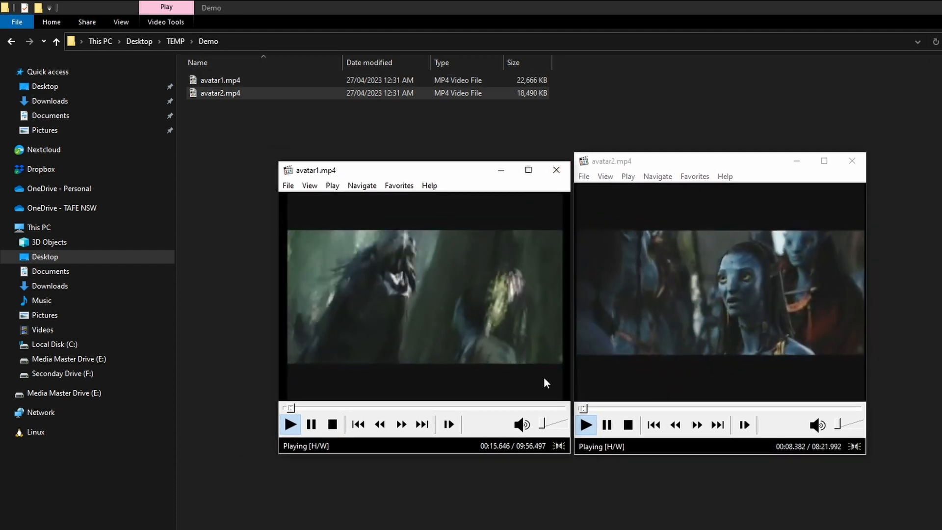
mouse_move(526, 457)
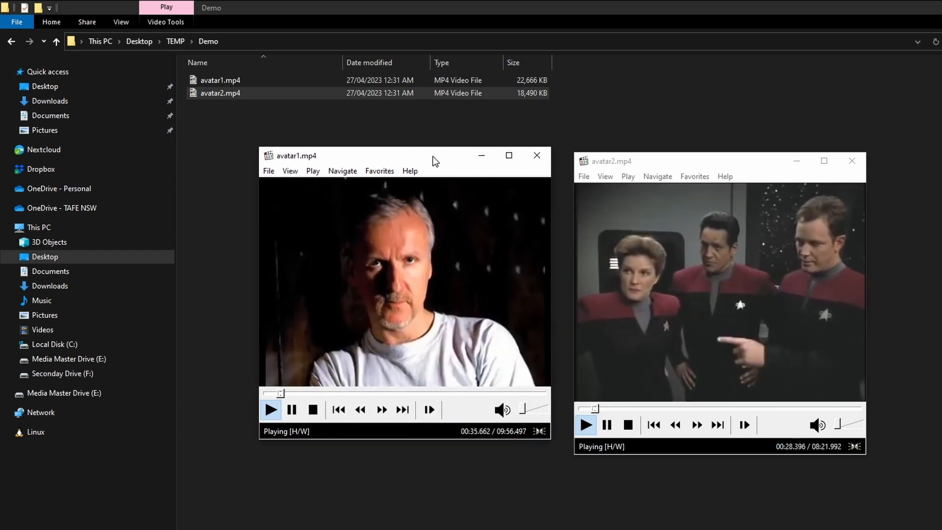
click(536, 155)
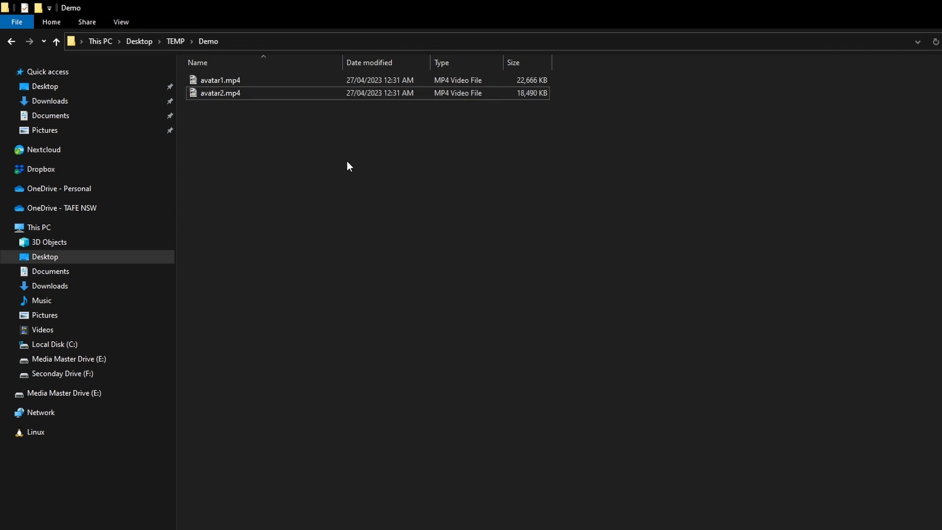
mouse_move(249, 45)
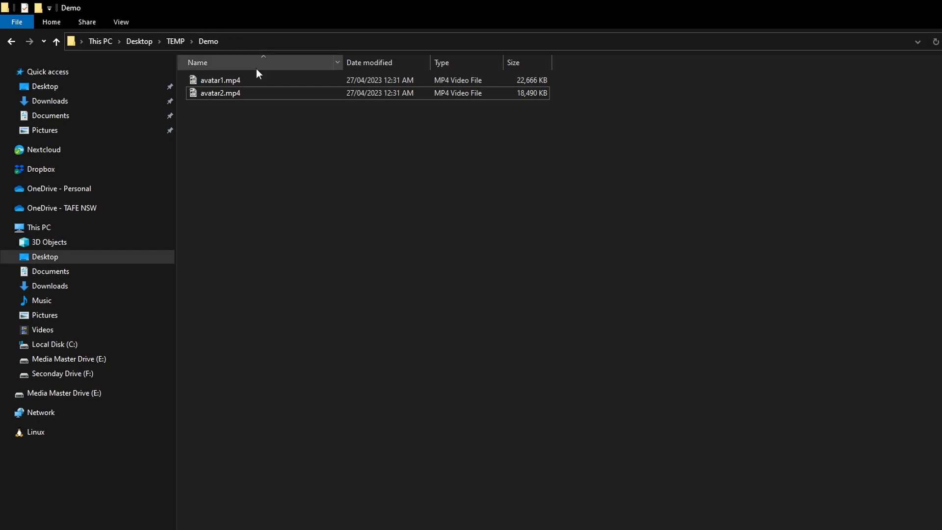
right_click(220, 80)
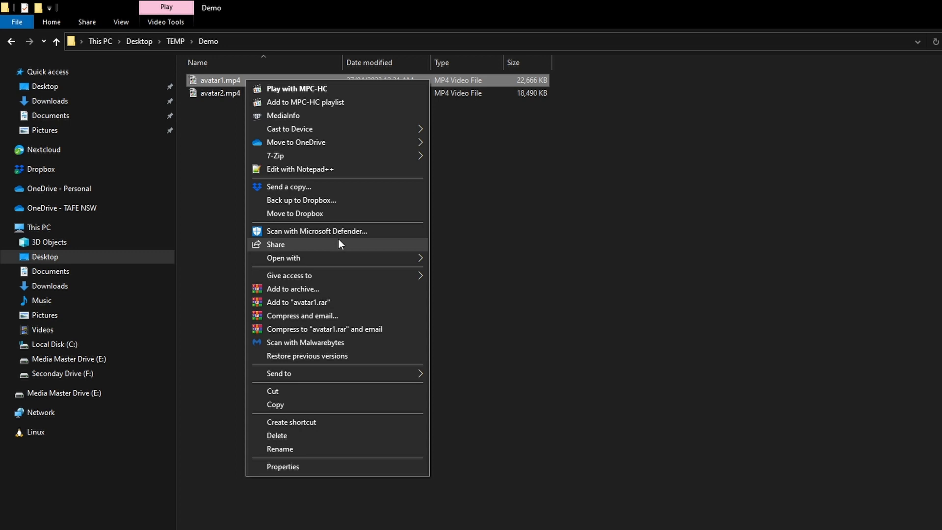
click(282, 466)
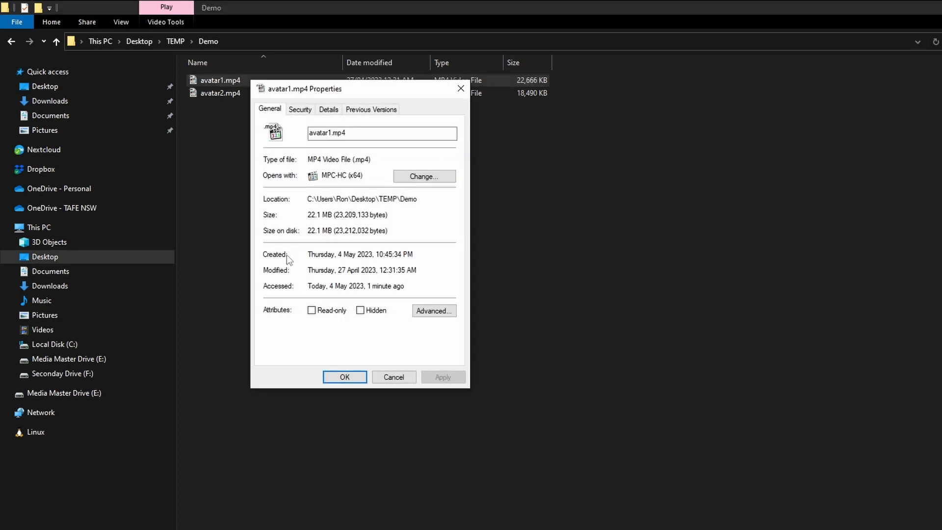
mouse_move(325, 124)
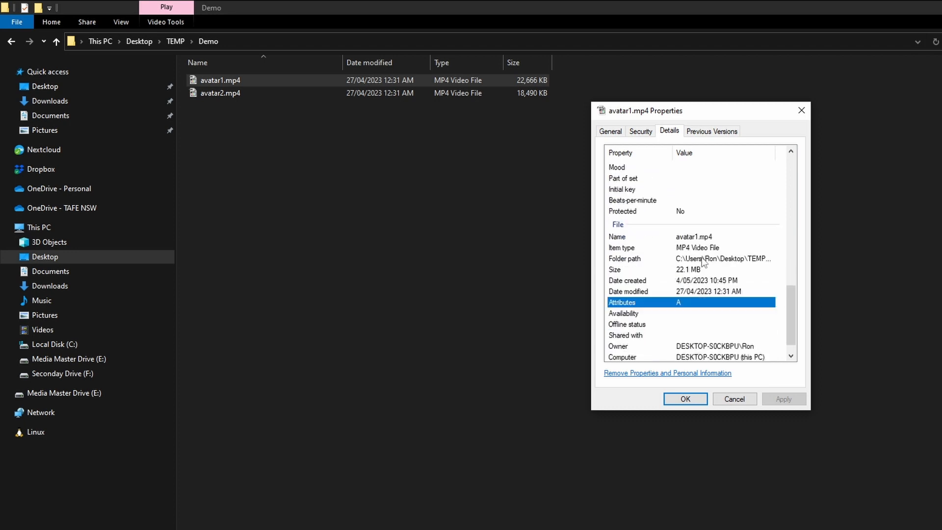
scroll(down, 3)
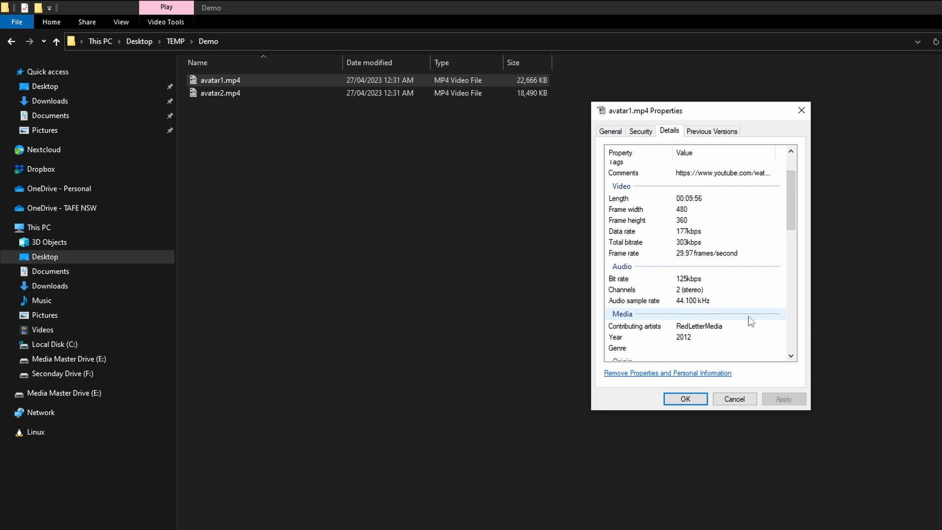
mouse_move(706, 245)
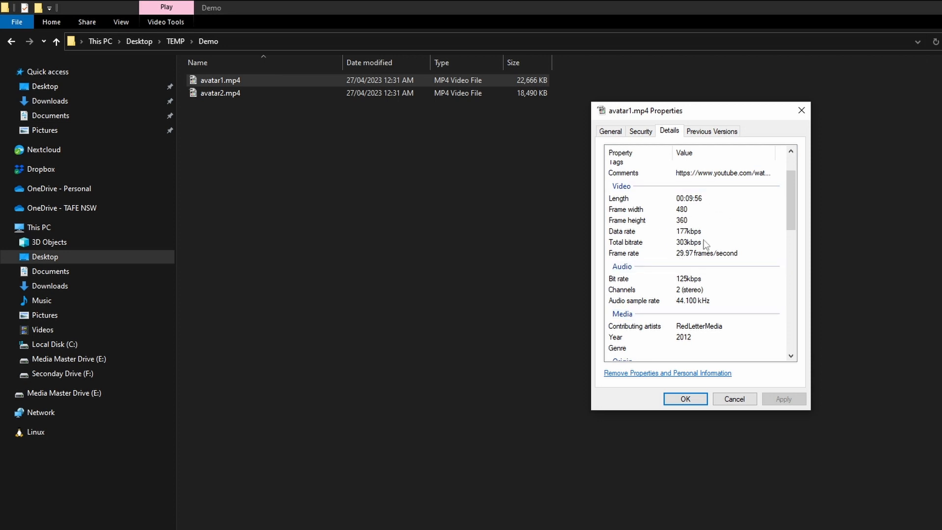
mouse_move(800, 110)
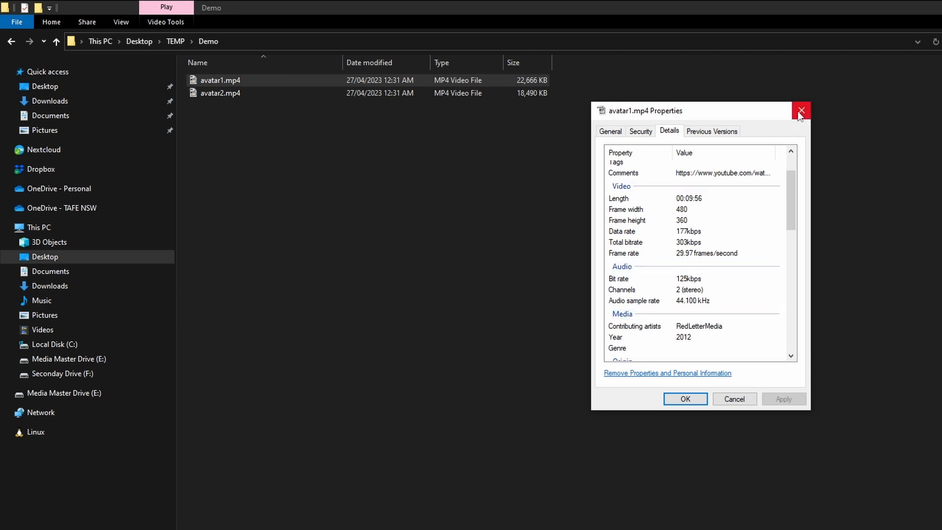
mouse_move(800, 112)
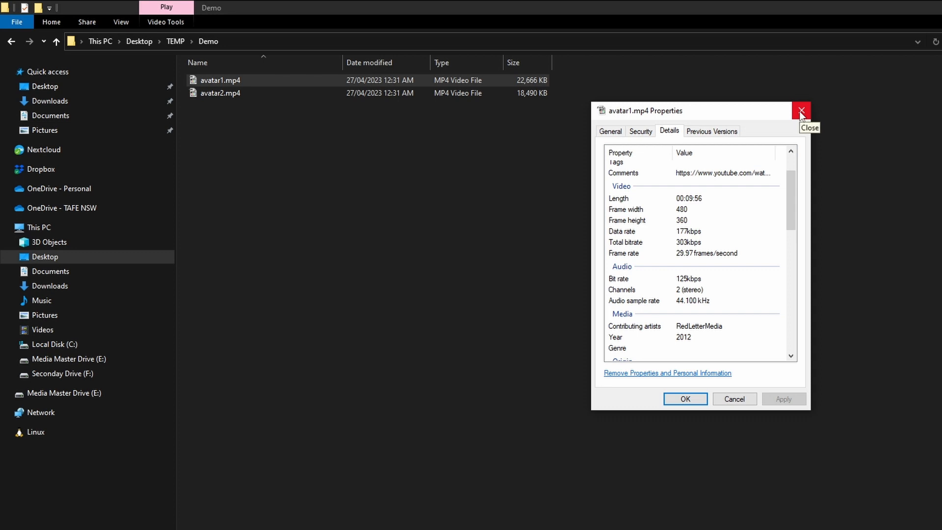
click(801, 110)
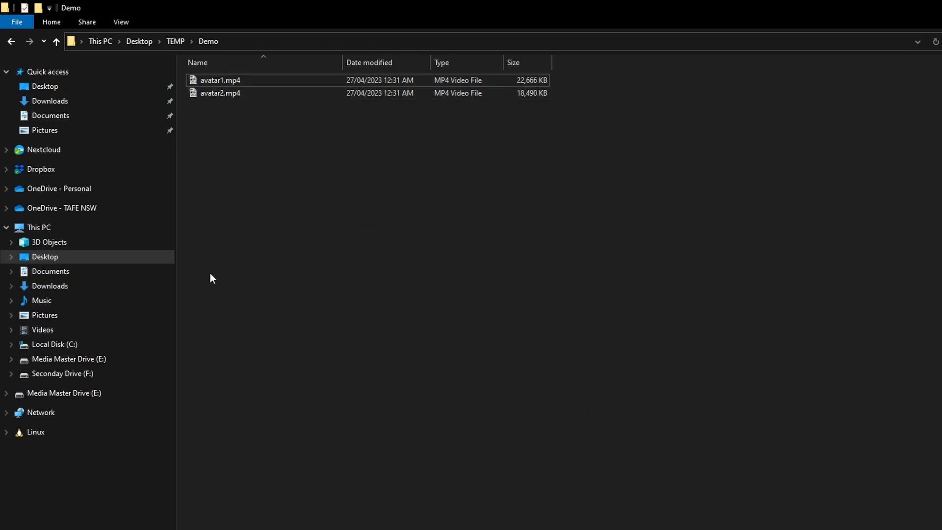
Step: Create a new text document named videos in the Demo folder
right_click(256, 198)
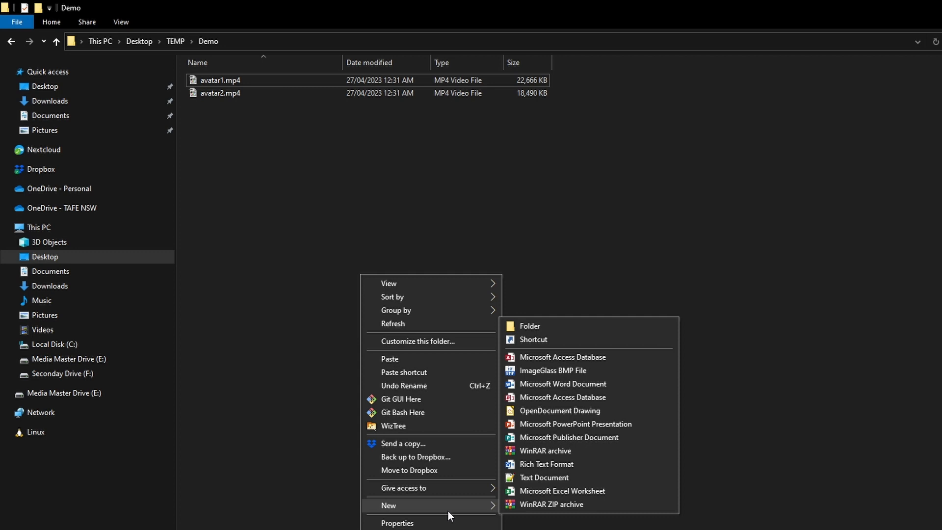
mouse_move(551, 504)
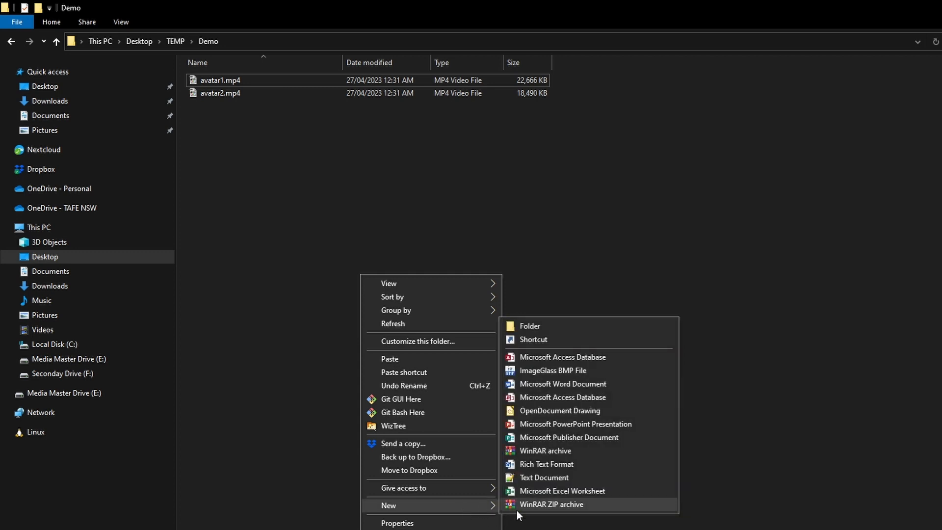
mouse_move(530, 487)
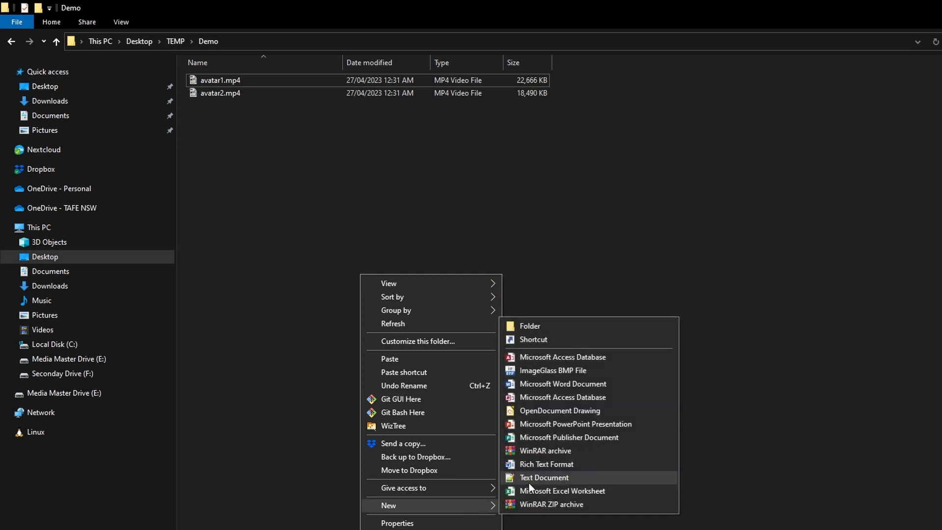
click(543, 477)
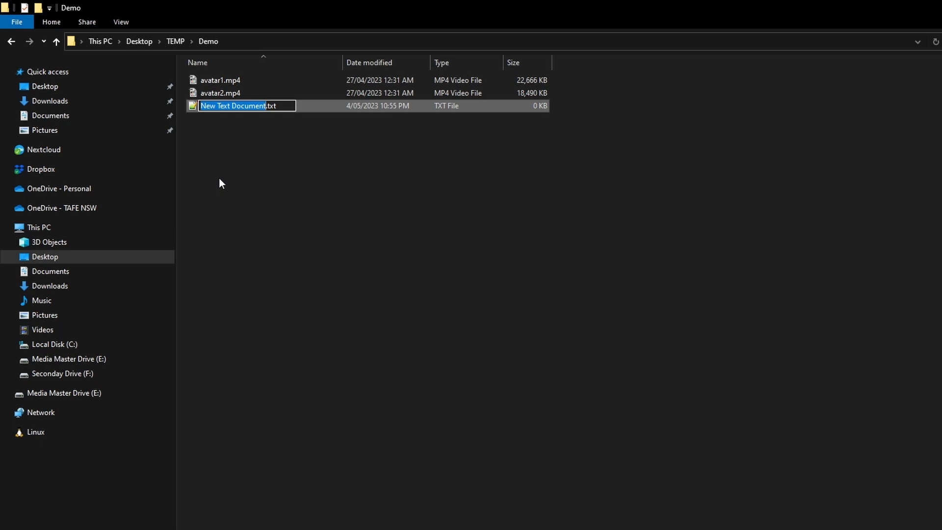
text(videos.txt)
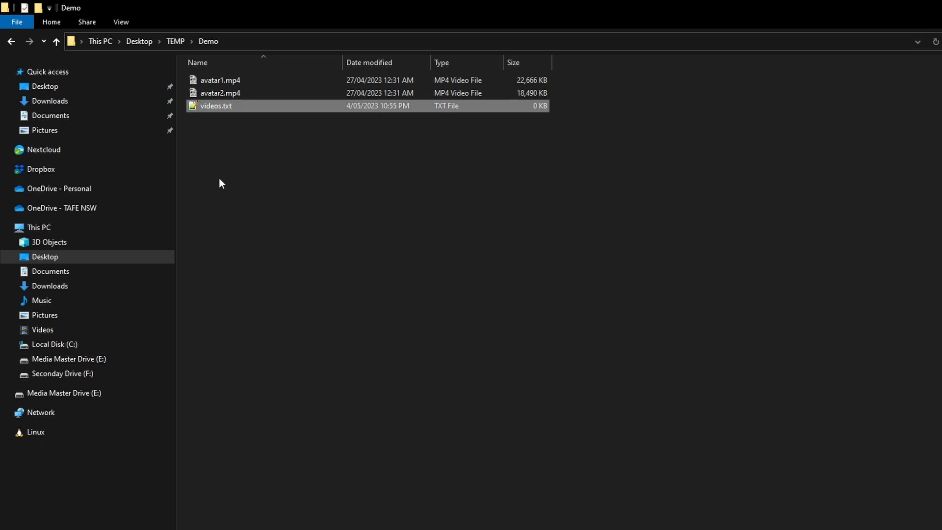
Step: Open videos.txt in Notepad++, add '#avatar 2009 review', and begin a line with file '
double_click(216, 106)
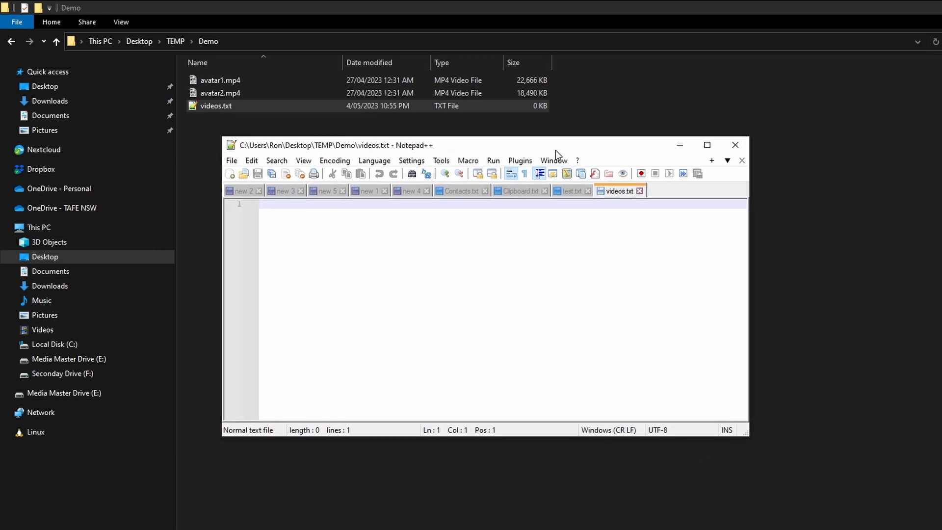
mouse_move(552, 174)
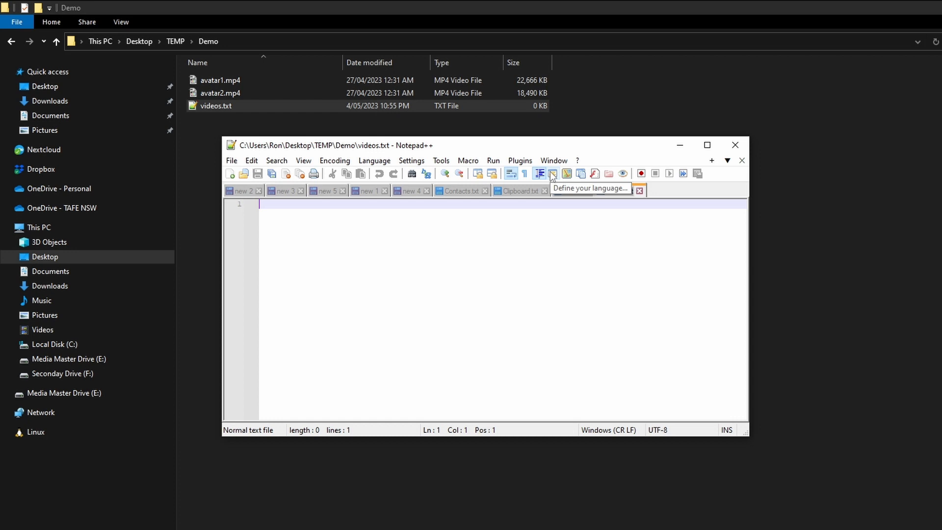
text(#video)
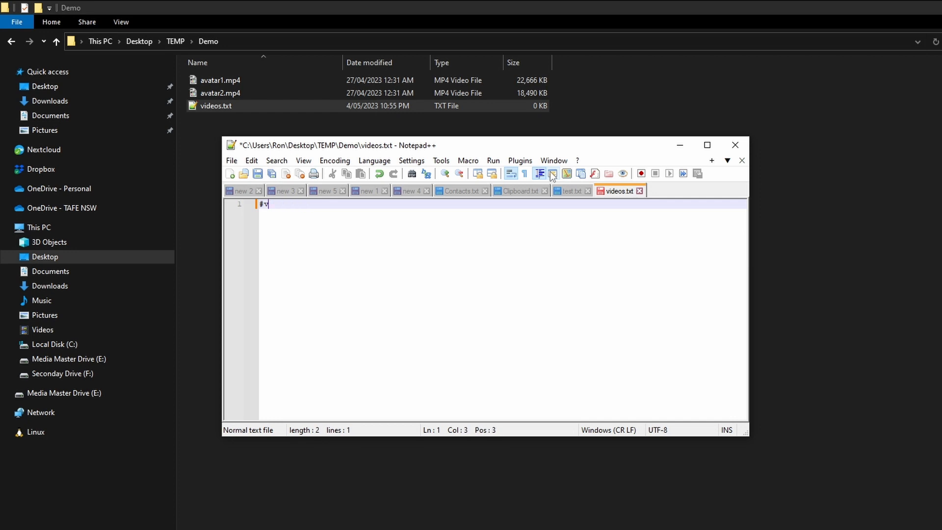
text(avatar 2009 review)
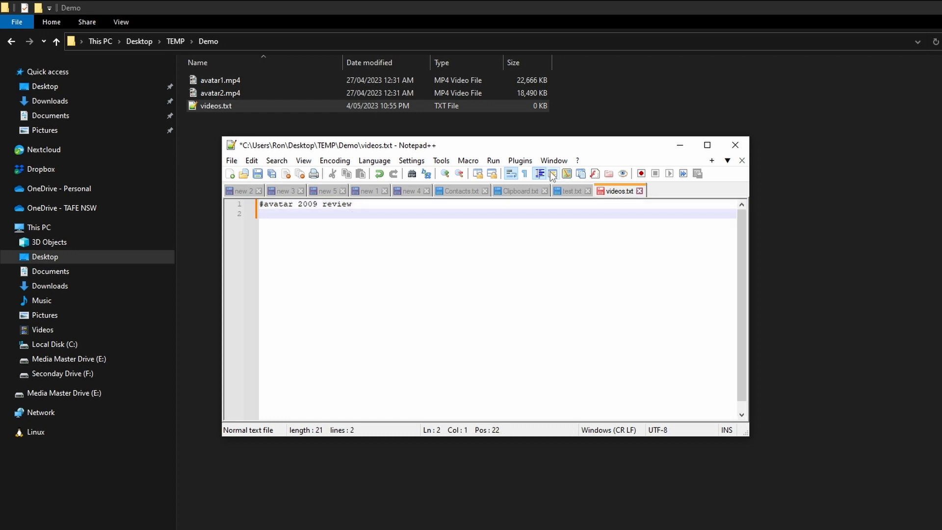
text(fi)
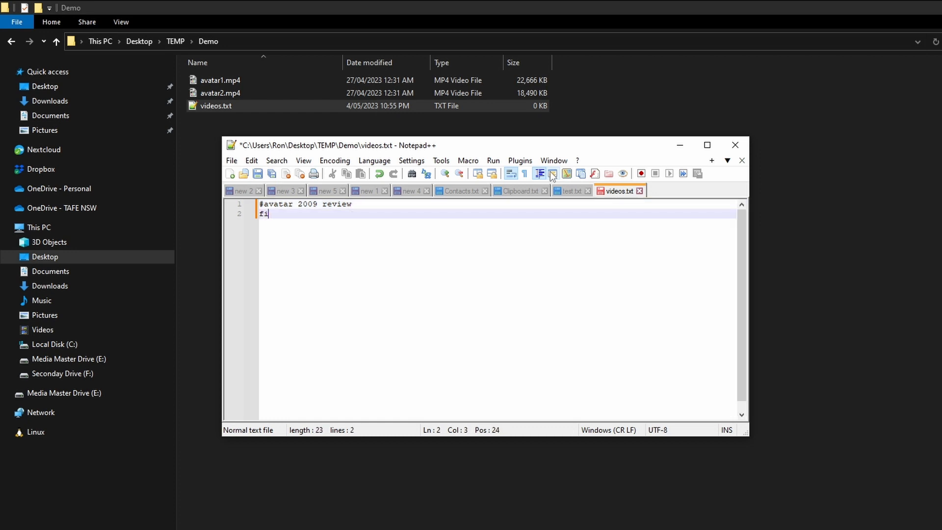
text(le)
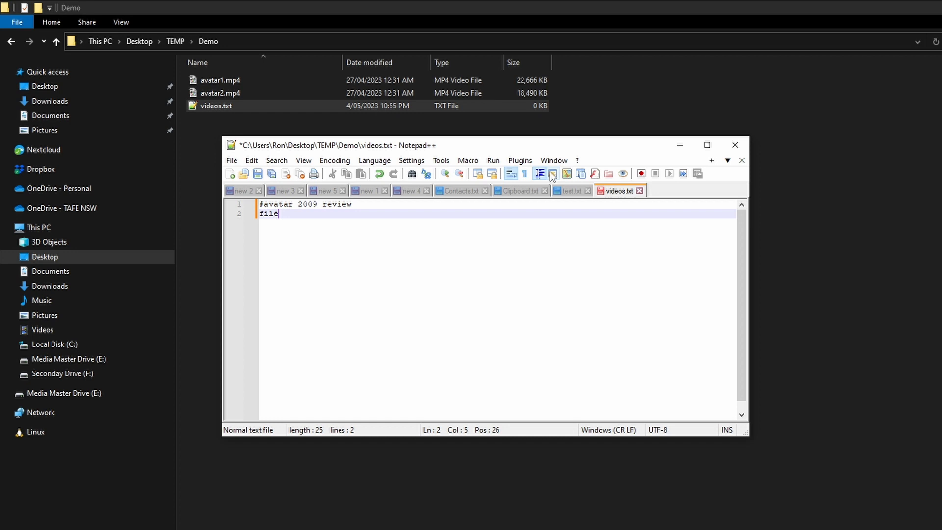
text(')
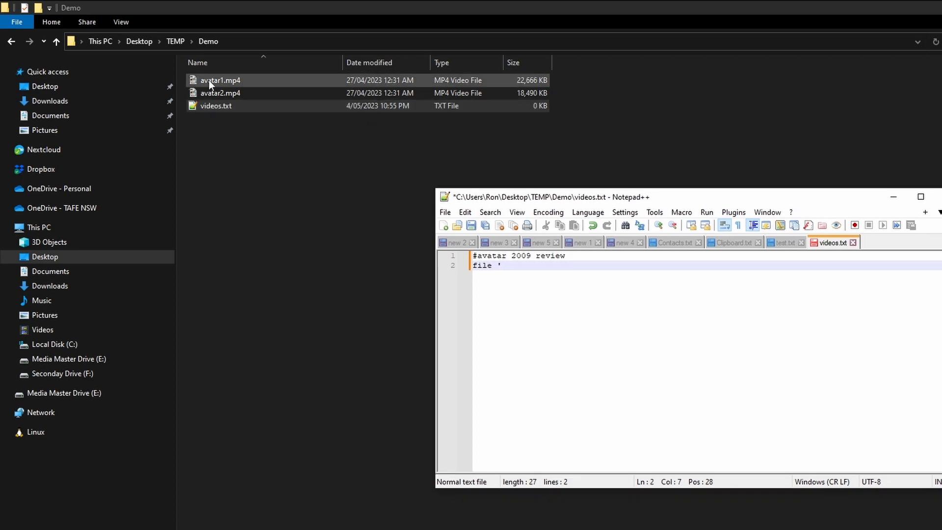
Step: Add the lines file 'avatar1.mp4' and file 'avatar2.mp4' to videos.txt
click(220, 80)
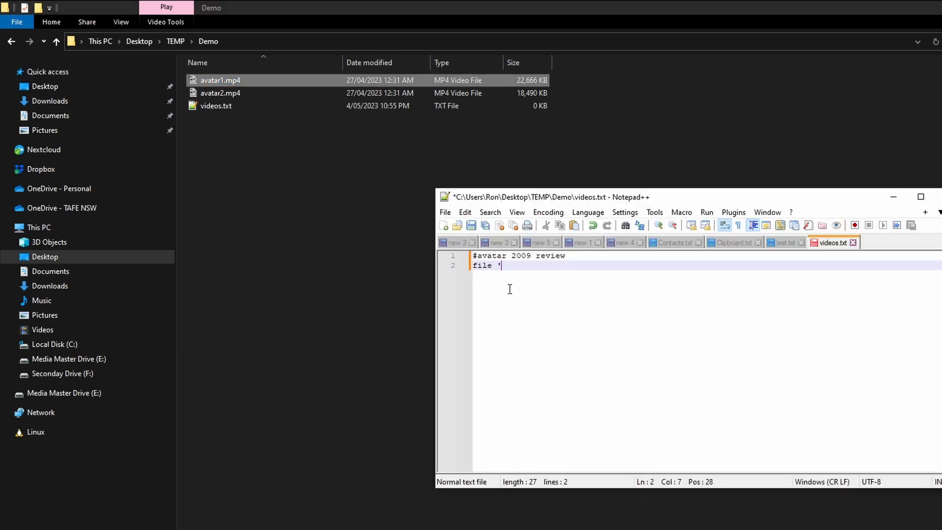
text(avatar1.mp4)
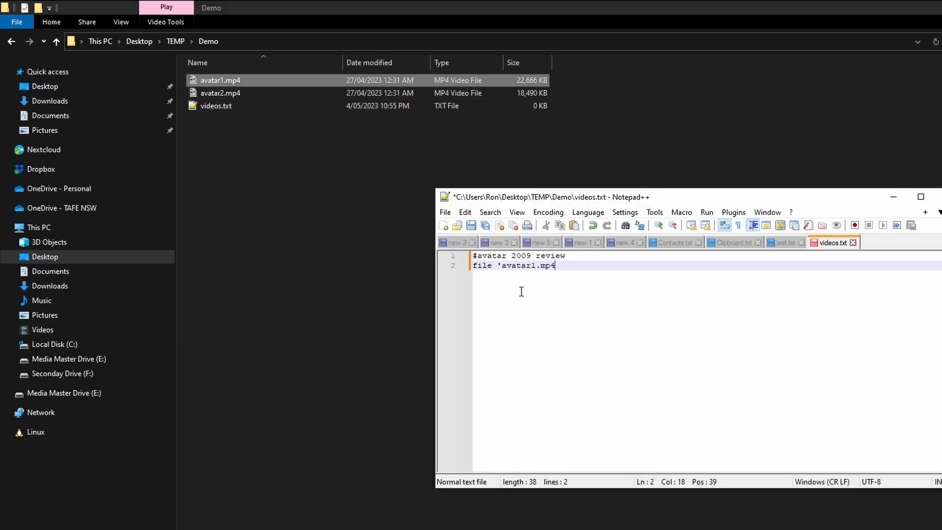
text(')
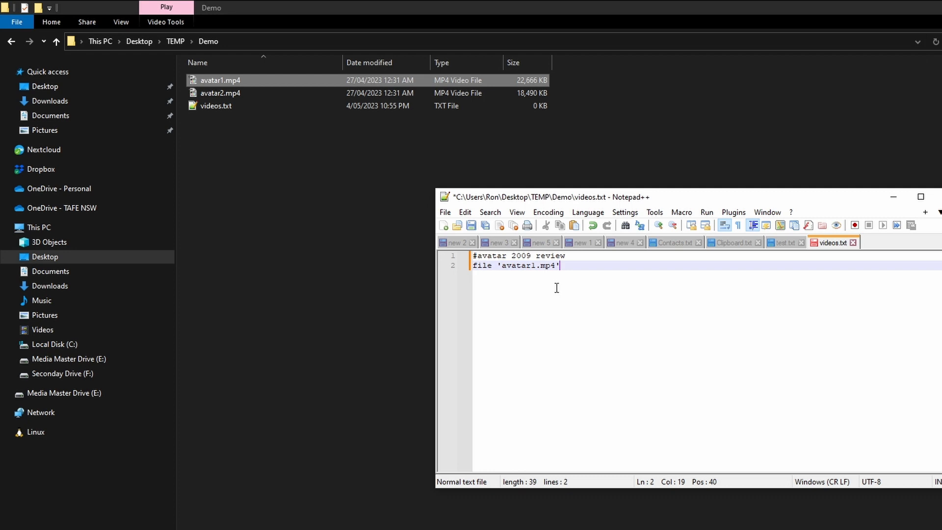
text(file ')
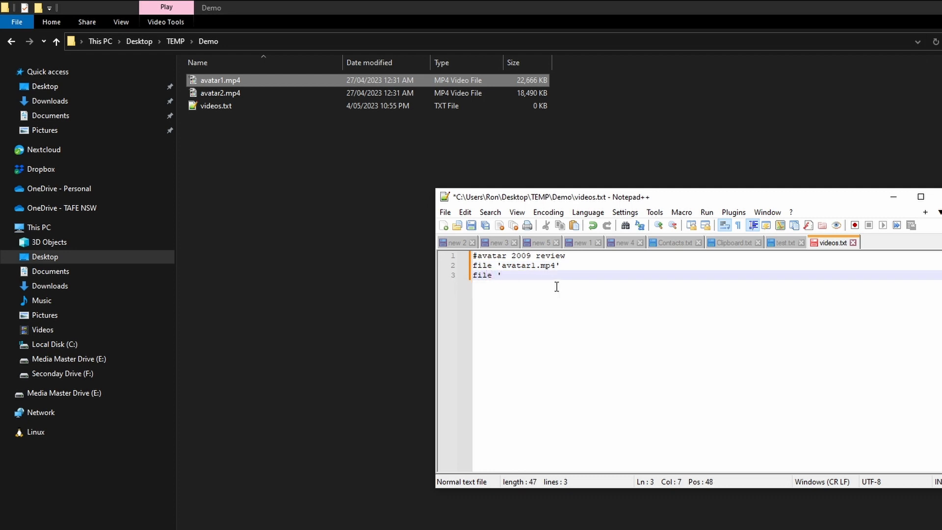
click(220, 93)
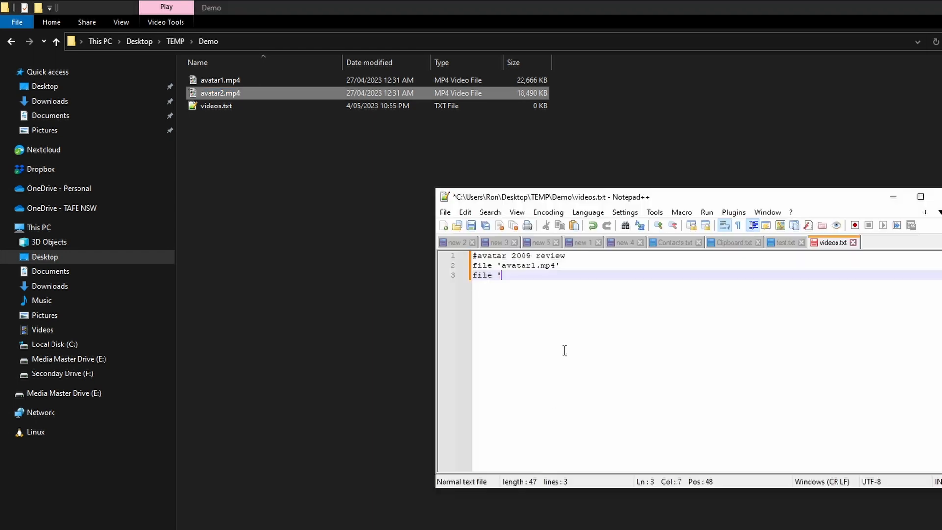
text(avatar2.mp4')
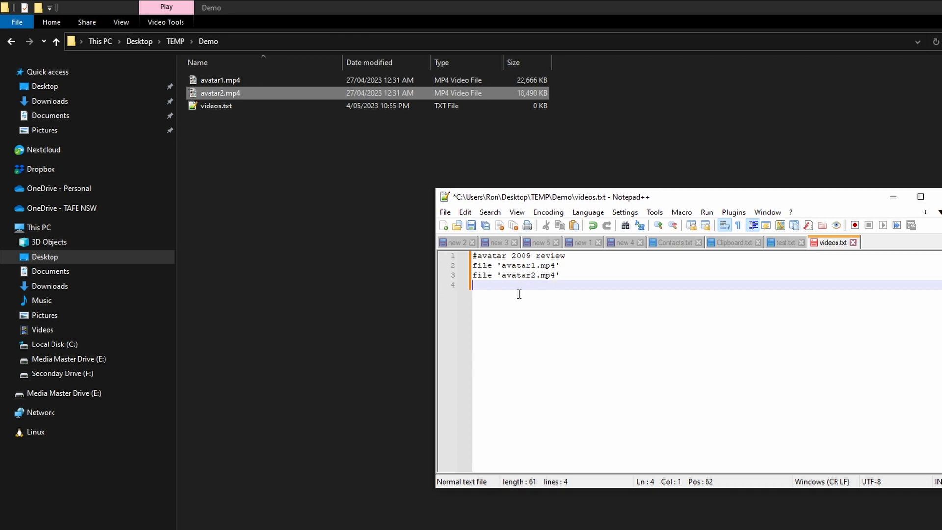
mouse_move(526, 308)
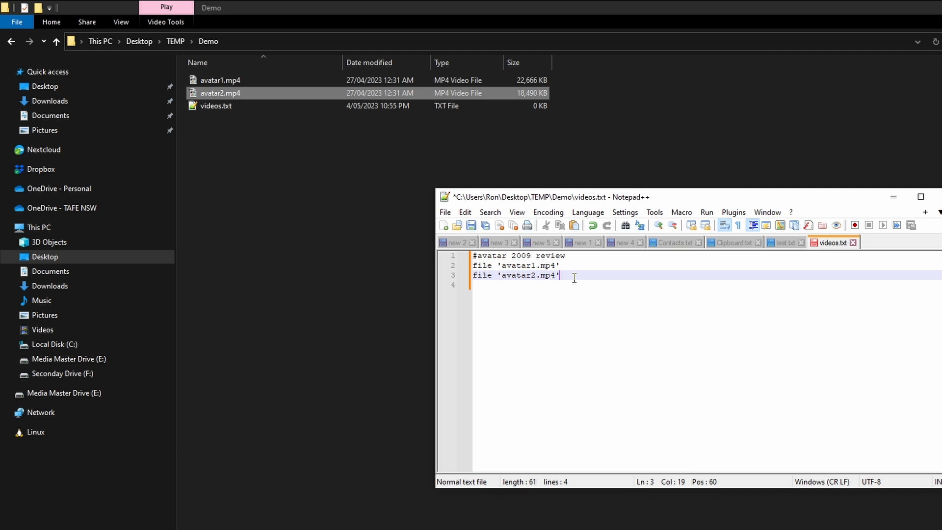
Step: Save videos.txt and switch to the empty new 4 document
click(499, 275)
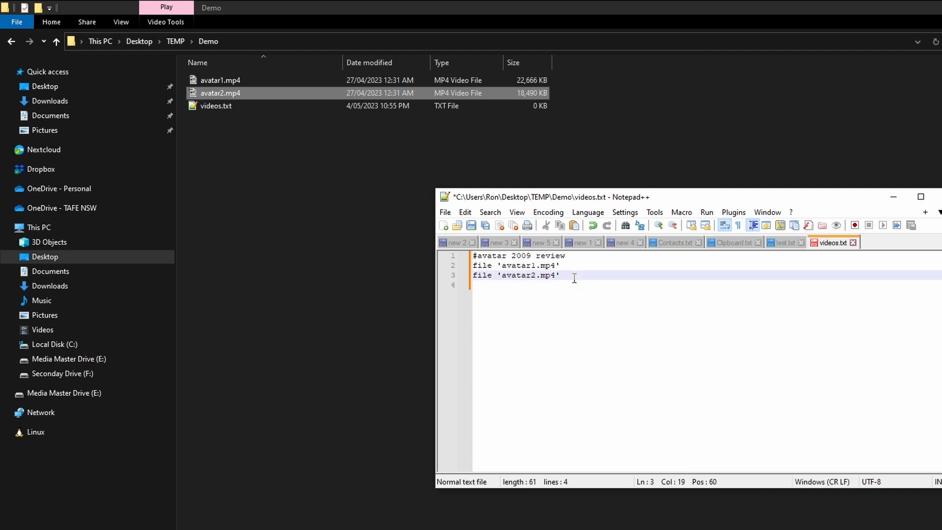
key(ctrl+s)
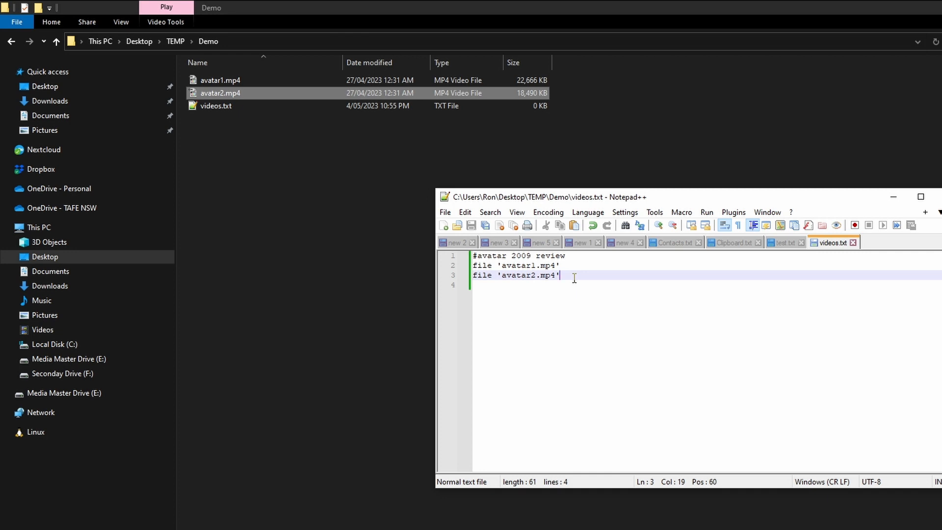
key(enter)
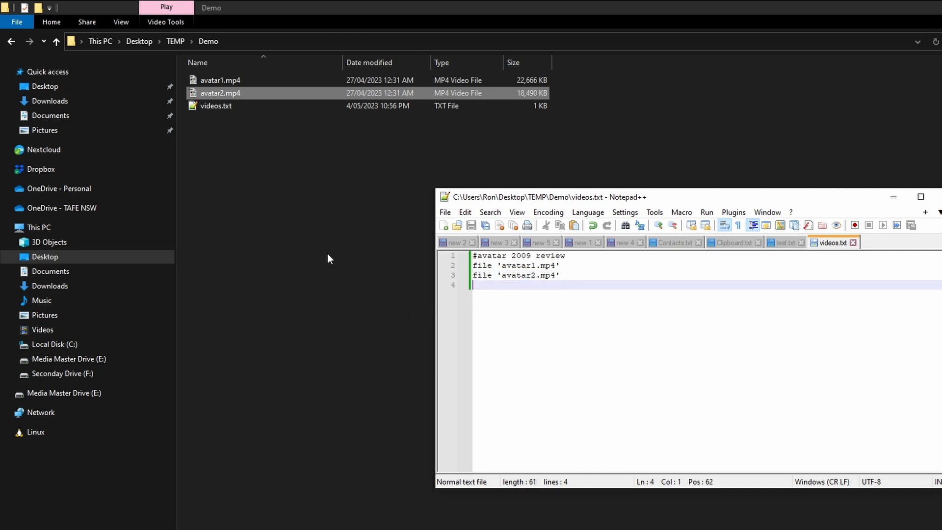
mouse_move(350, 245)
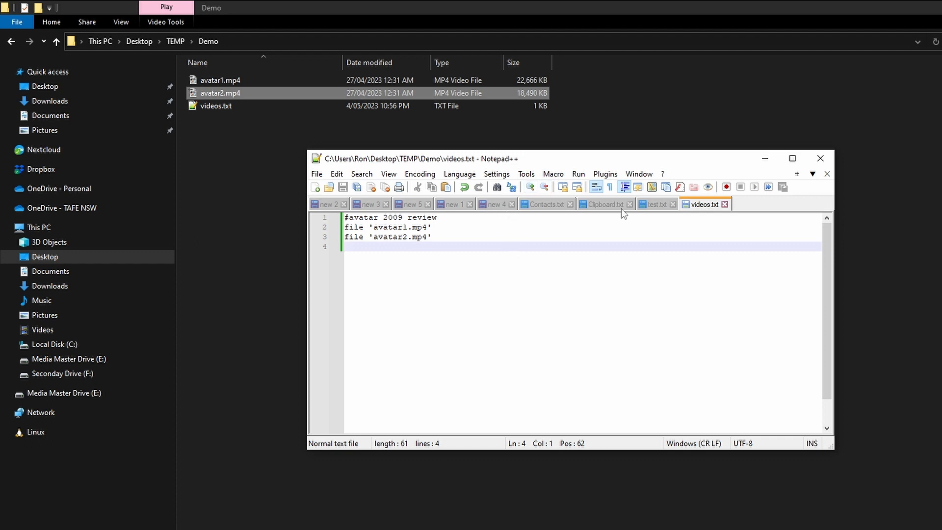
click(494, 203)
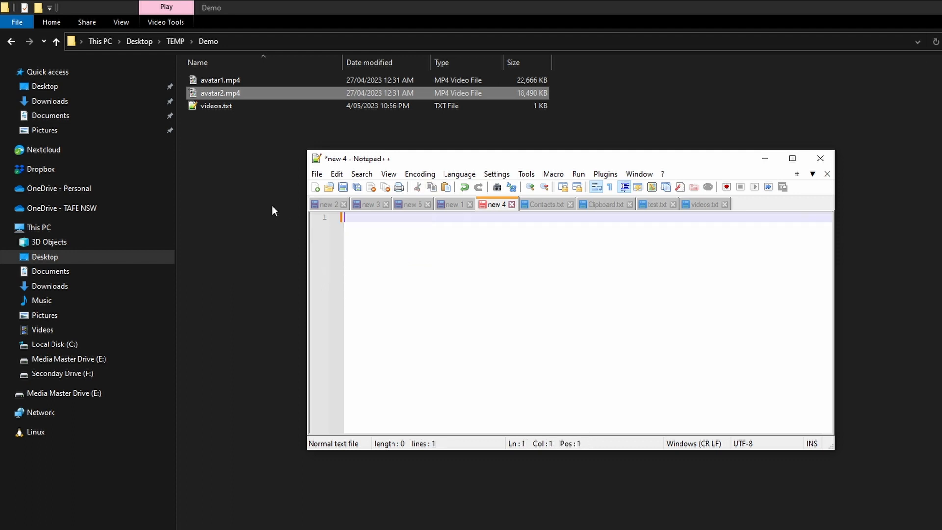
Step: Write 'ffmpeg -f concat -i videos.txt -c copy avatar_review.mp4' in the new 4 tab
text(ffm)
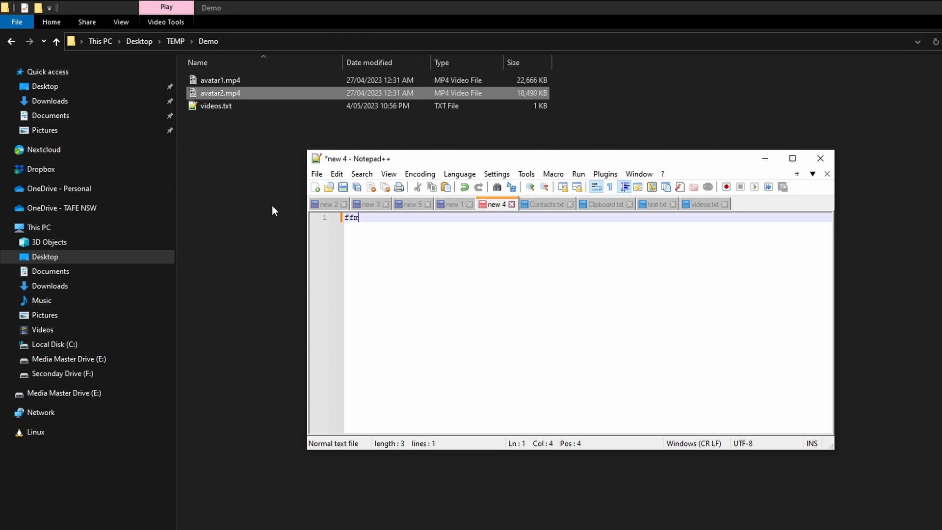
text(peg -)
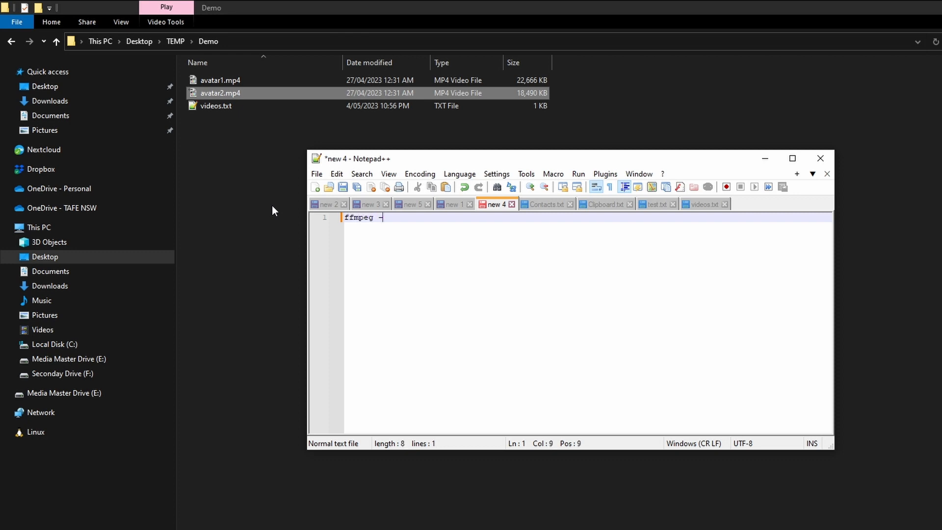
text(f cp)
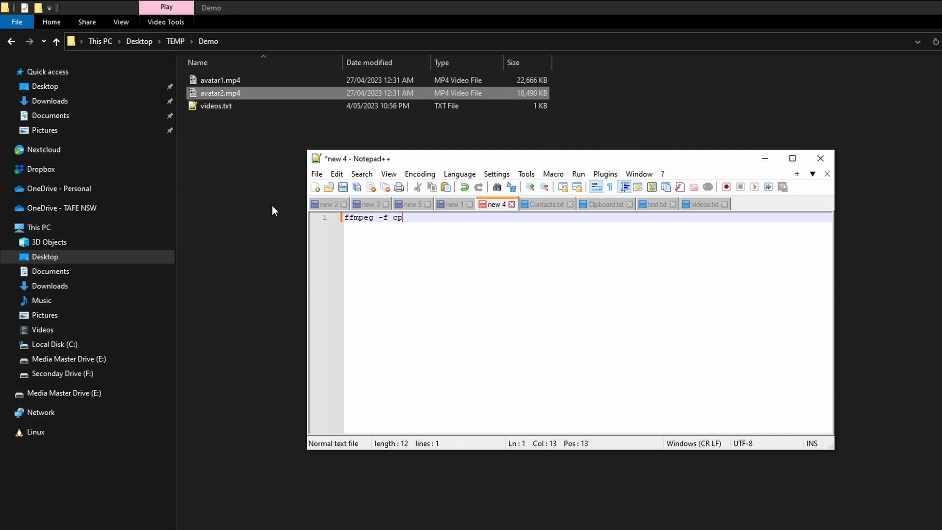
text(oncat -)
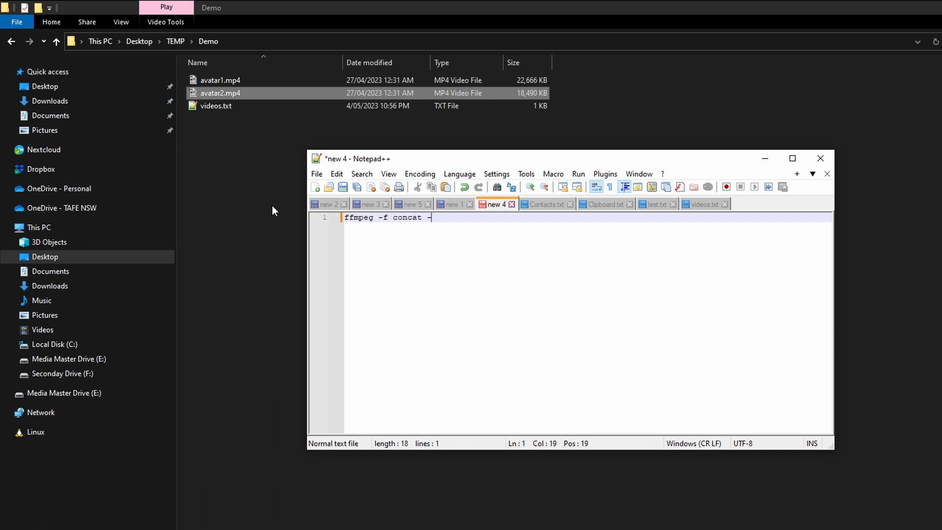
text(i videos.txt)
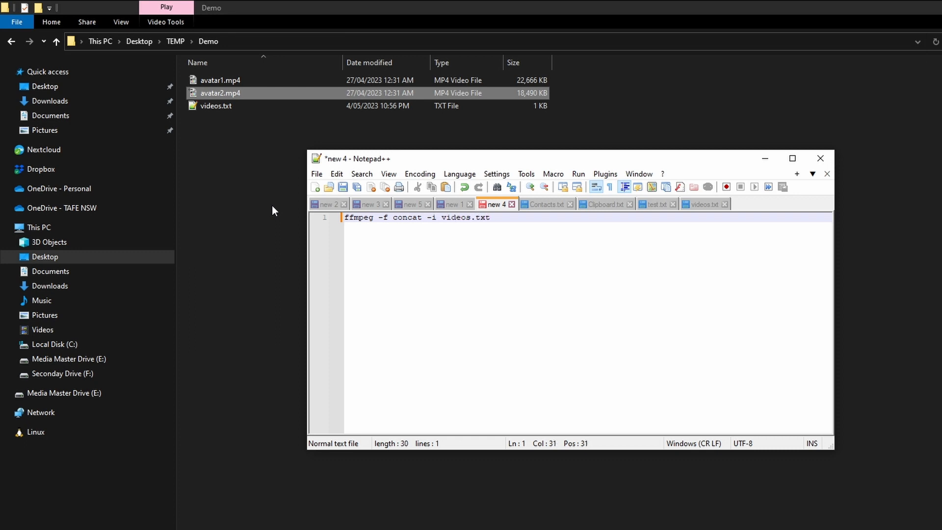
text(-c)
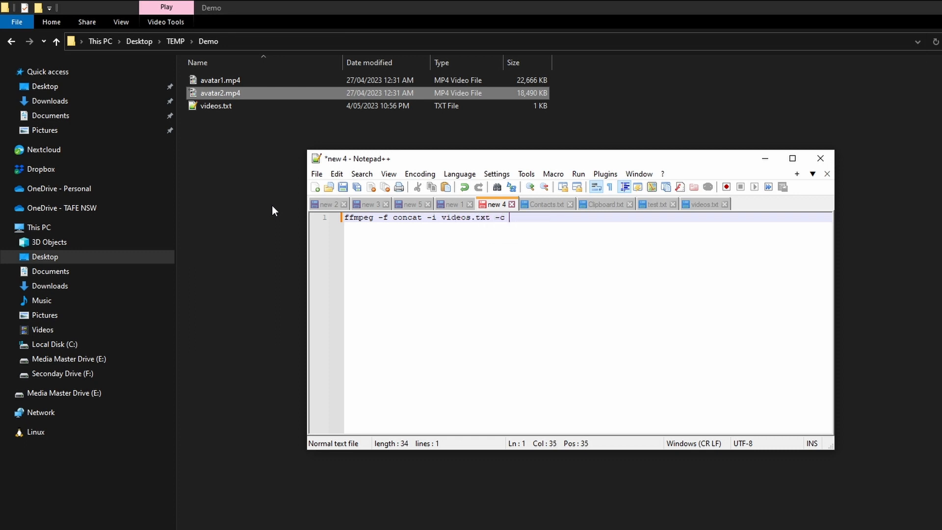
text(copy)
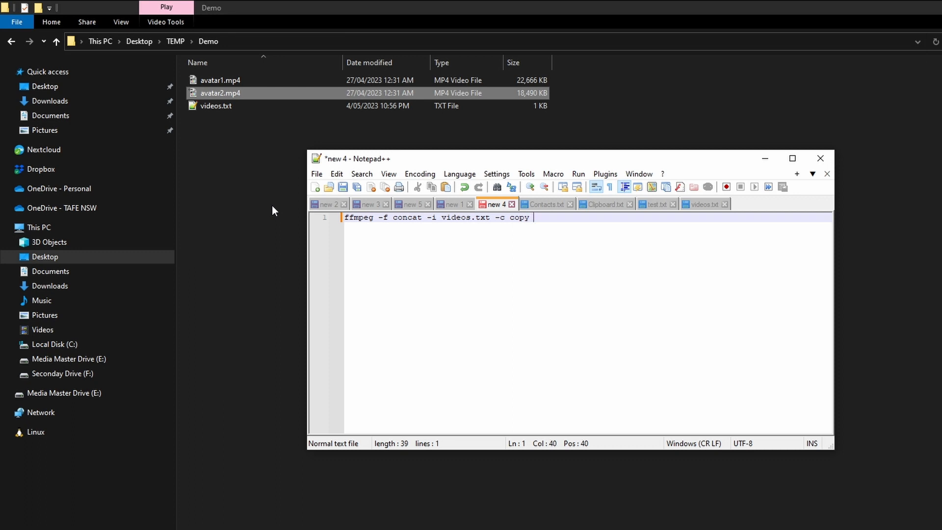
text(avat)
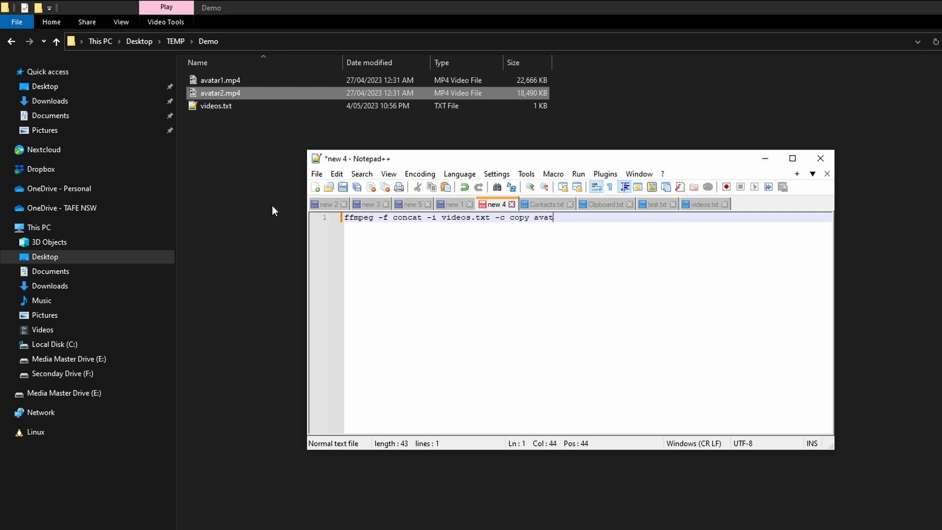
text(ar1)
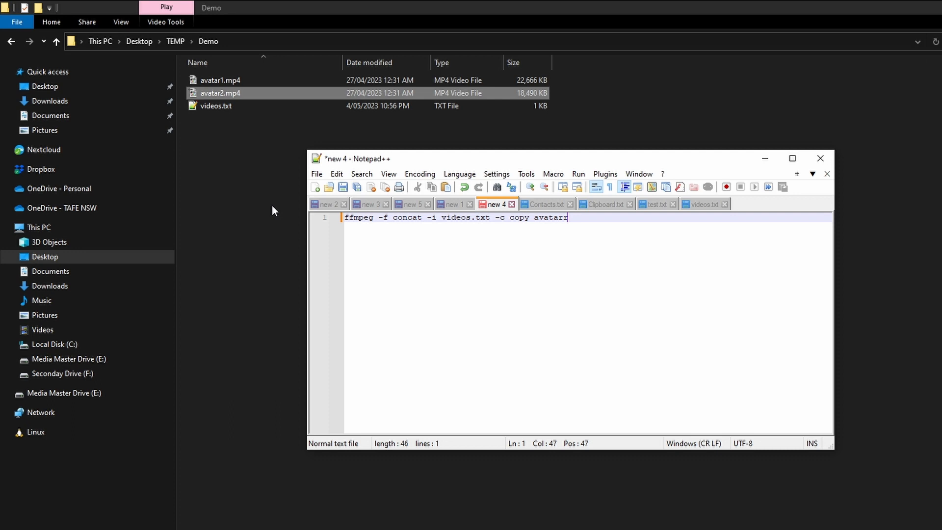
text(_rview.m)
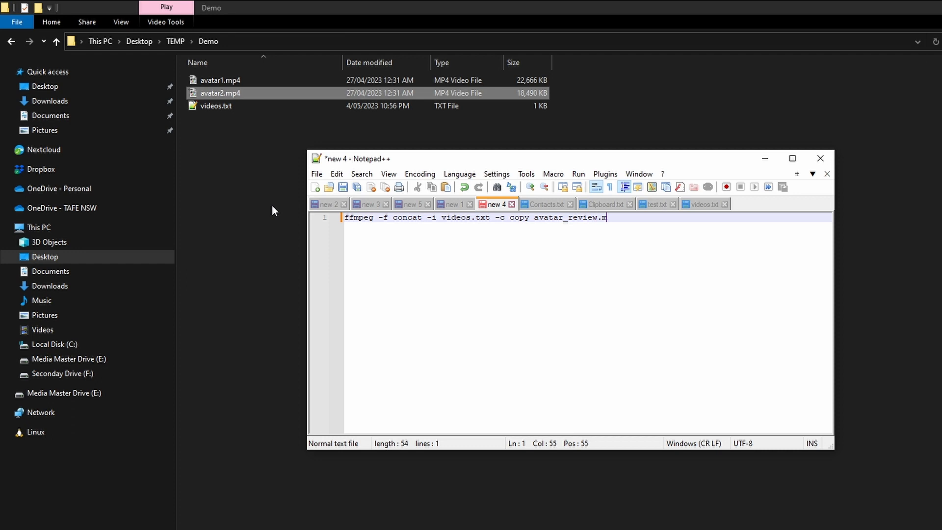
key(enter)
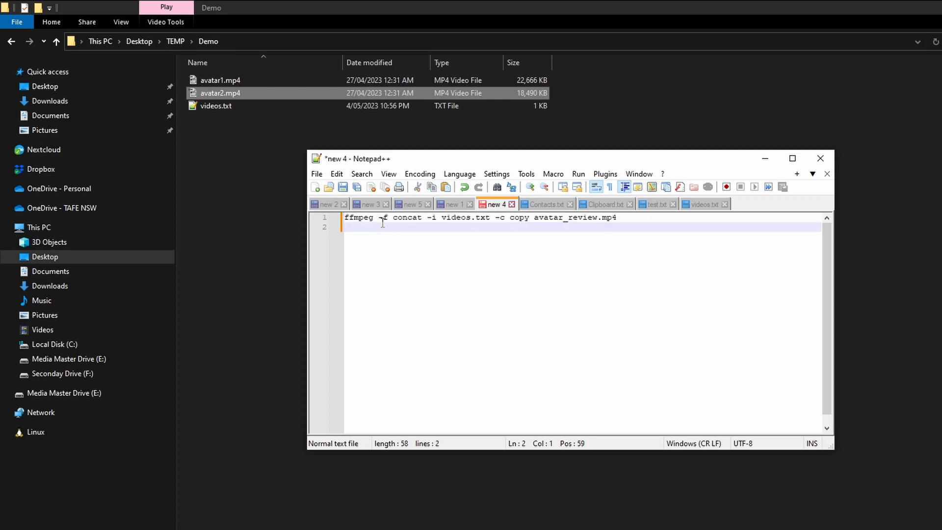
Step: Check the command's -f concat, videos.txt and -c copy parts against videos.txt
drag(379, 217, 422, 217)
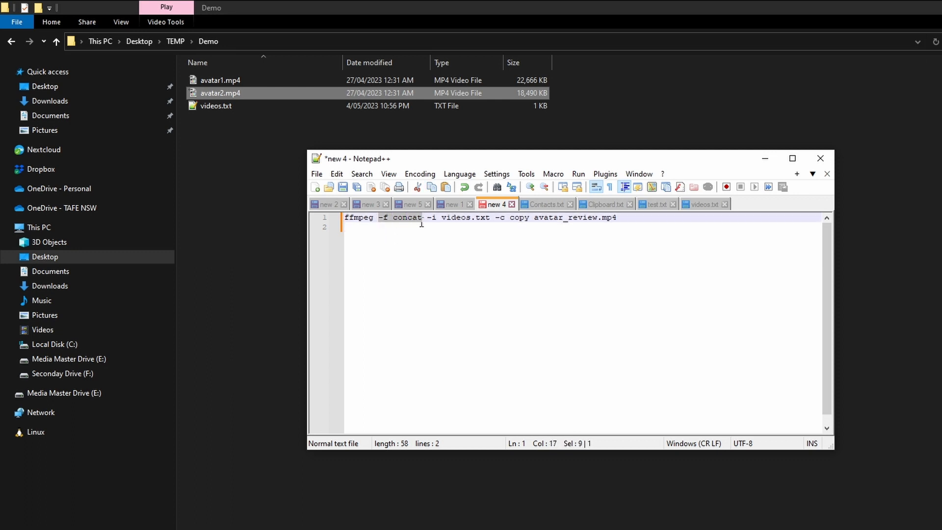
click(414, 222)
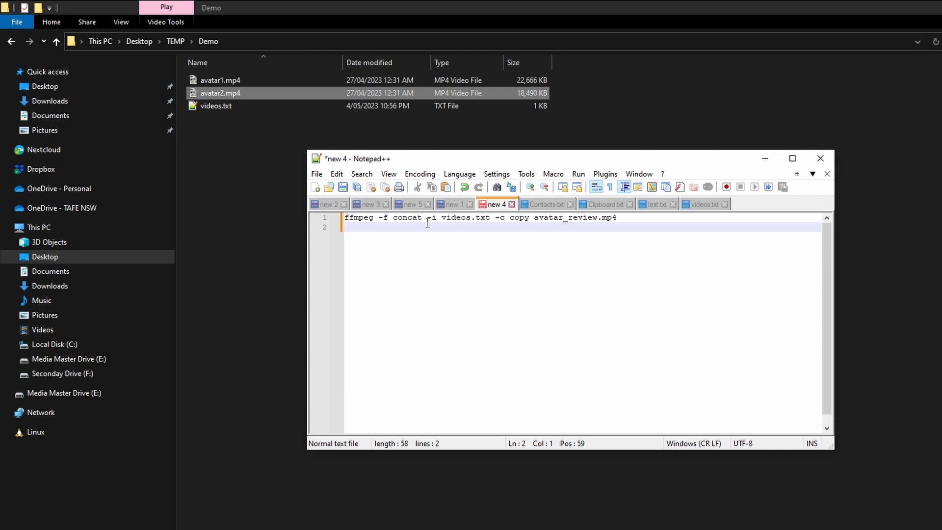
double_click(430, 216)
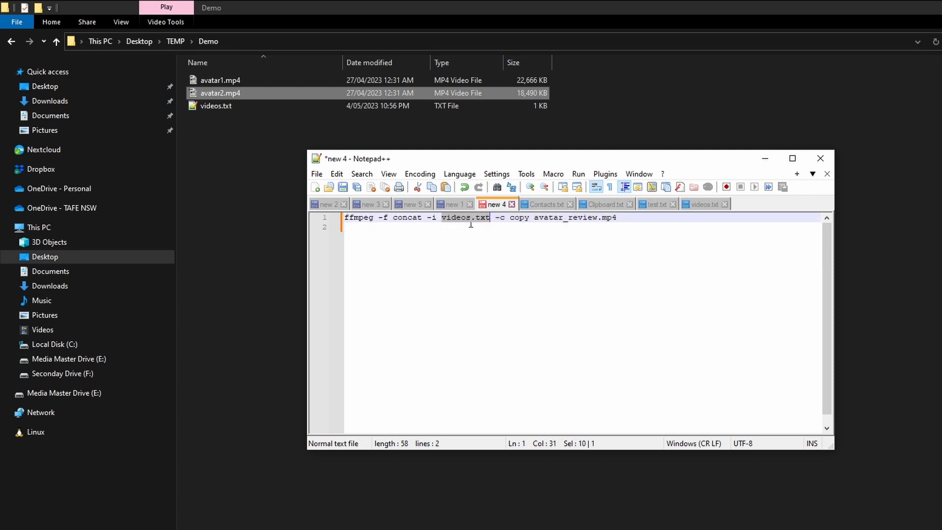
click(703, 204)
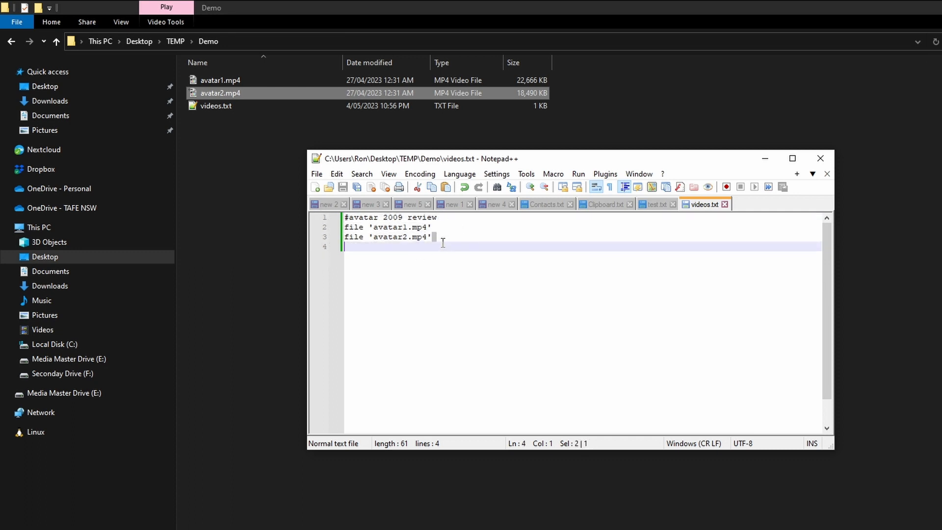
mouse_move(550, 231)
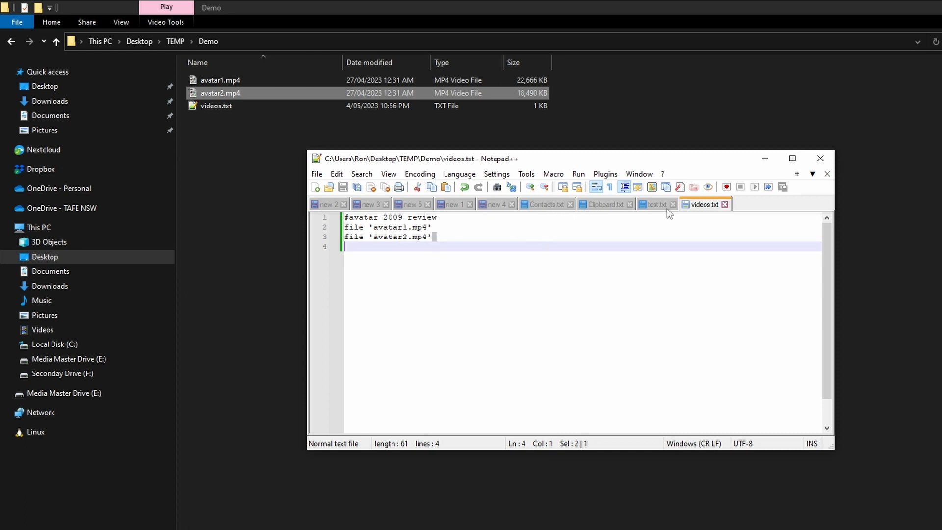
mouse_move(554, 217)
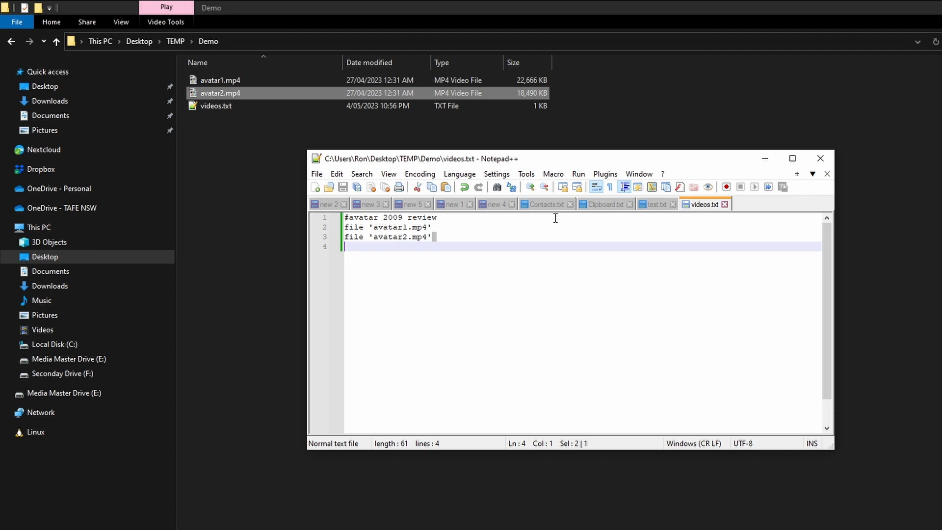
click(495, 205)
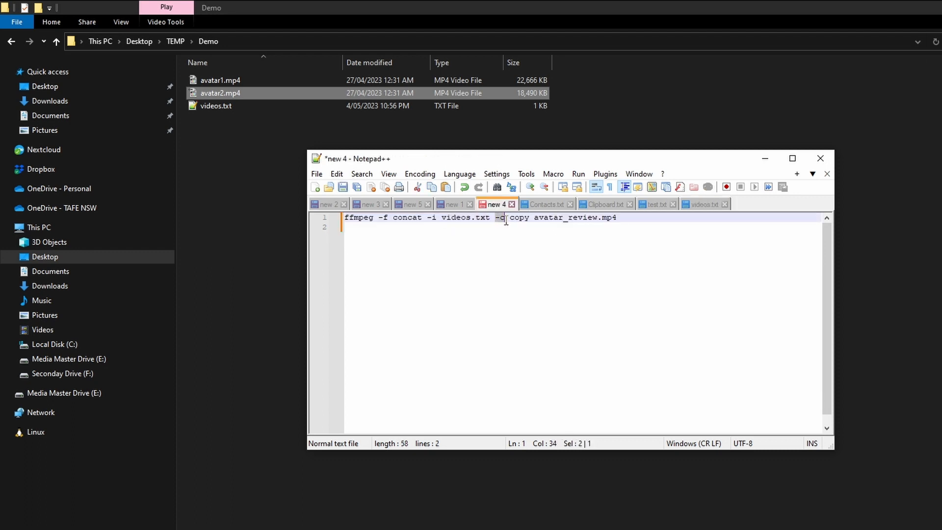
double_click(518, 217)
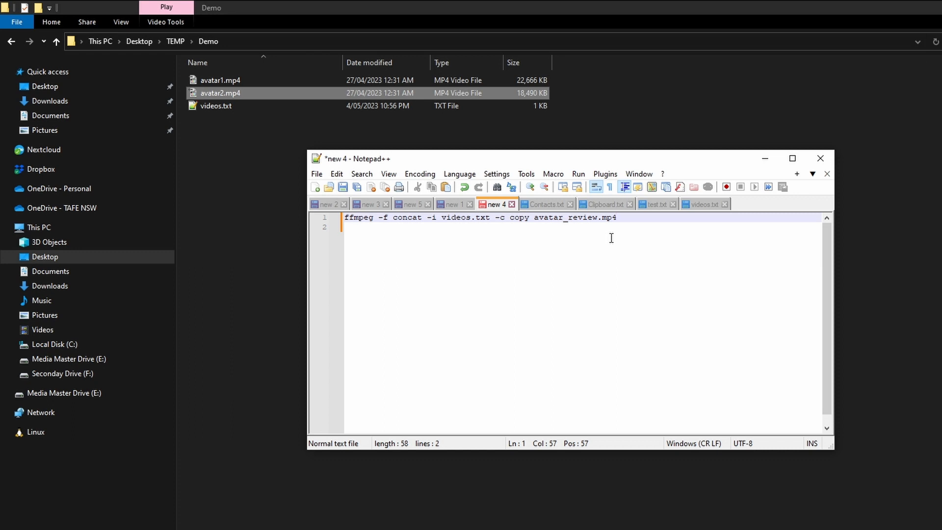
click(532, 218)
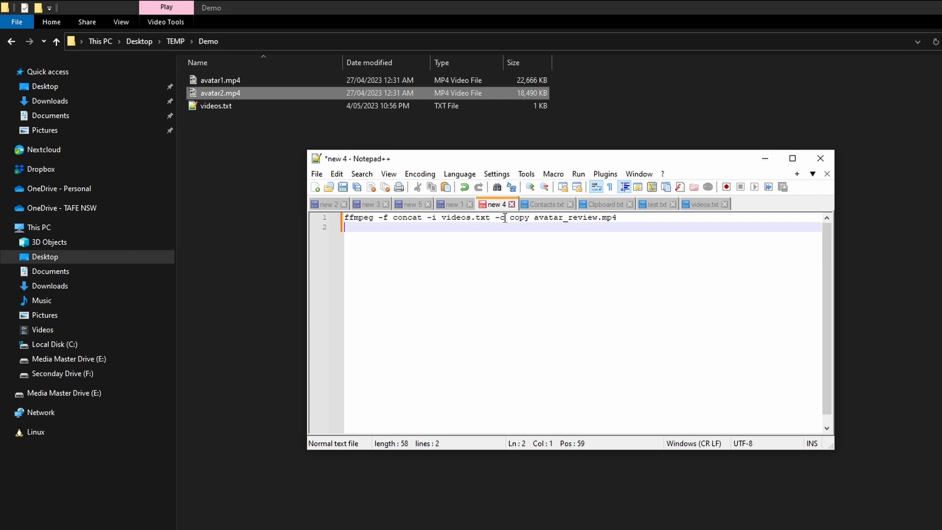
double_click(518, 217)
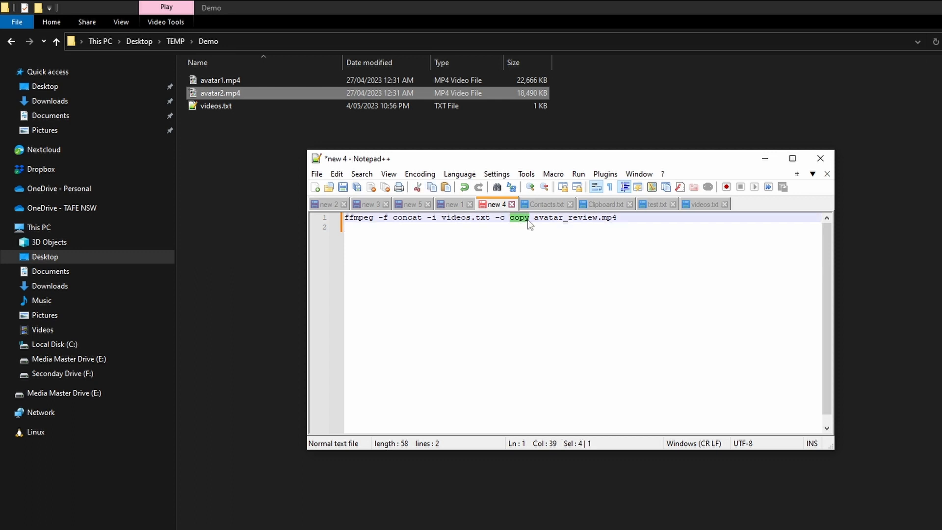
text(li)
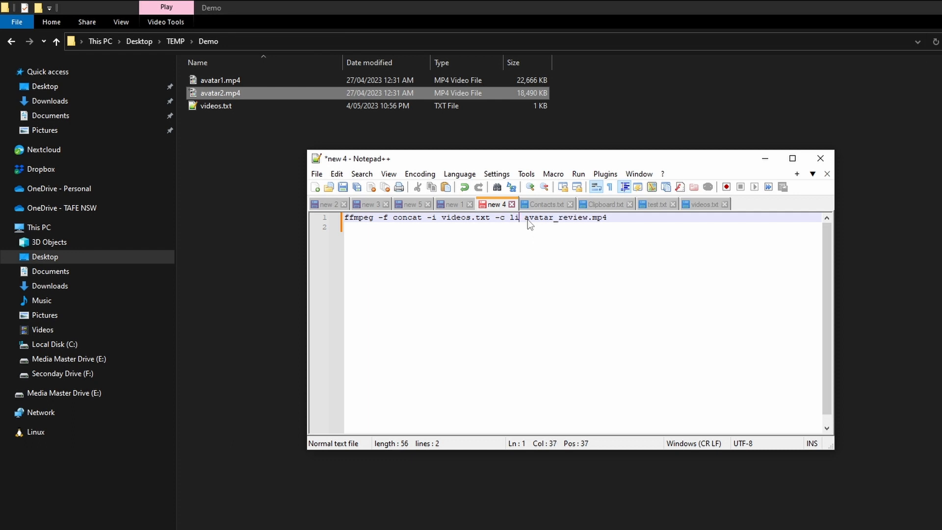
text(bx)
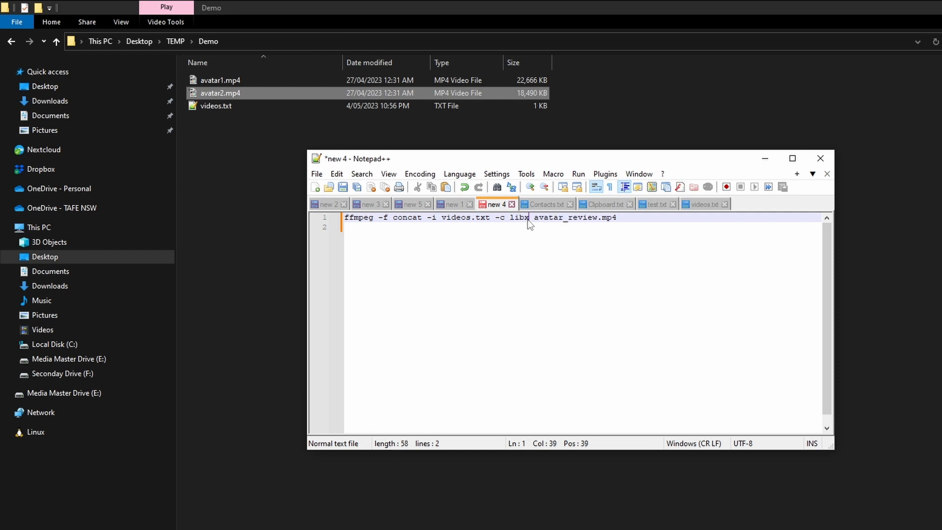
text(26)
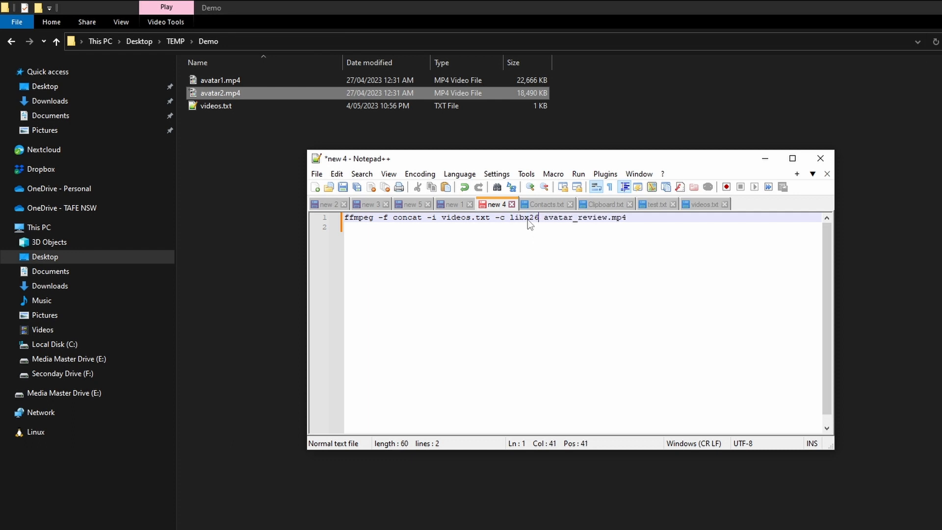
text(4)
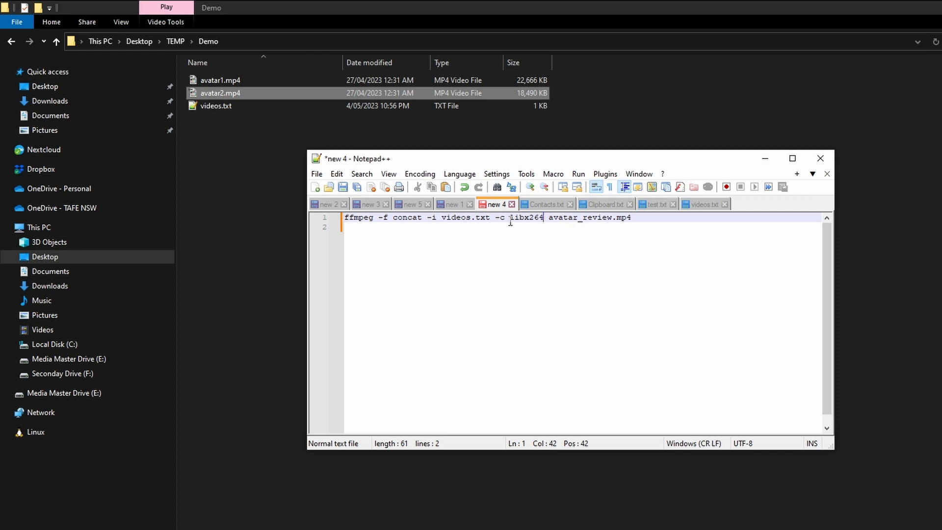
double_click(525, 217)
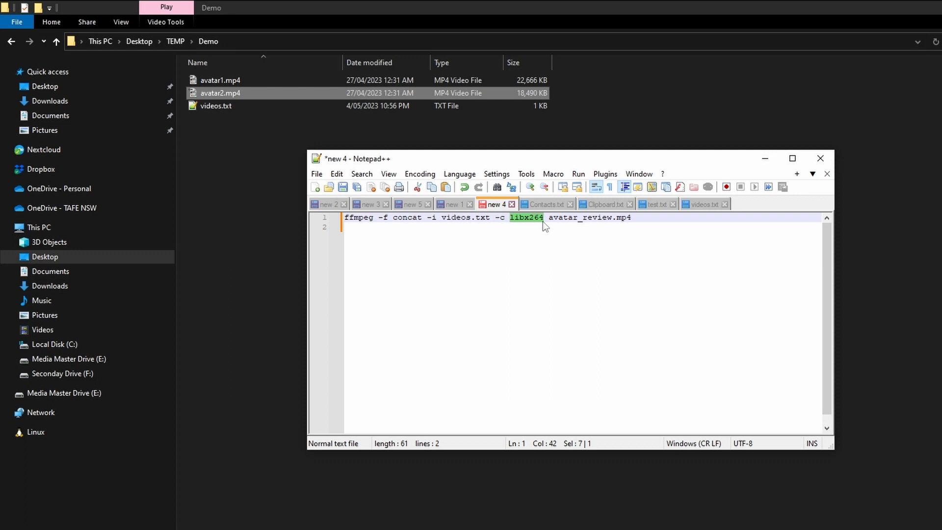
click(544, 216)
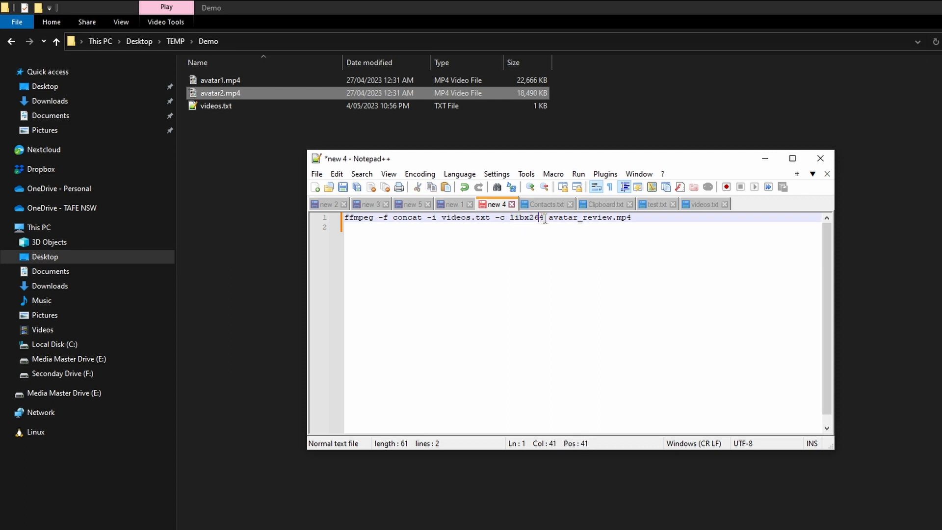
double_click(525, 217)
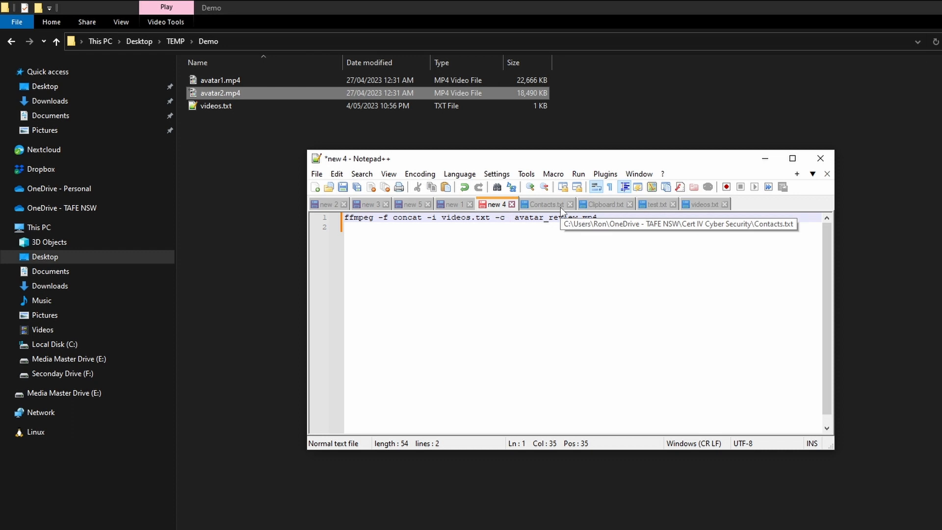
text(vo)
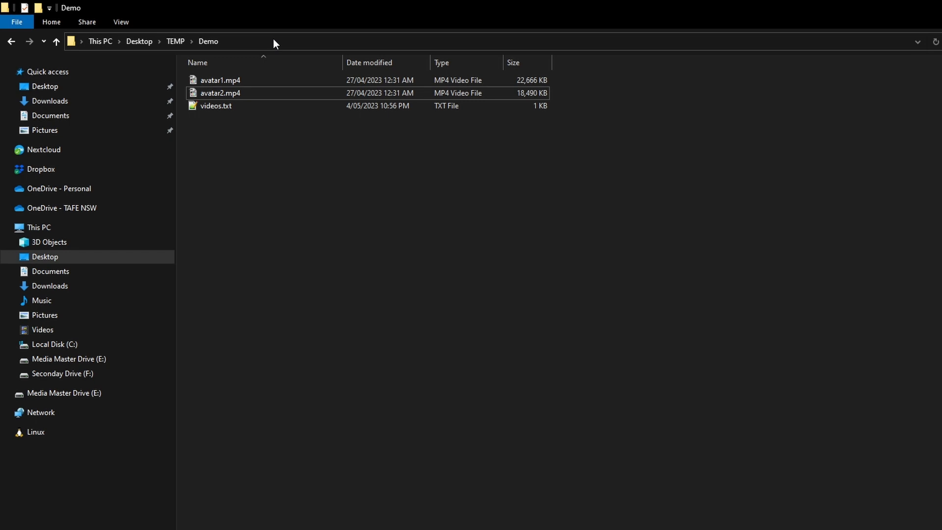
Step: Open a Command Prompt in the Demo folder and run the concat command into avatar_review.mp4
click(270, 41)
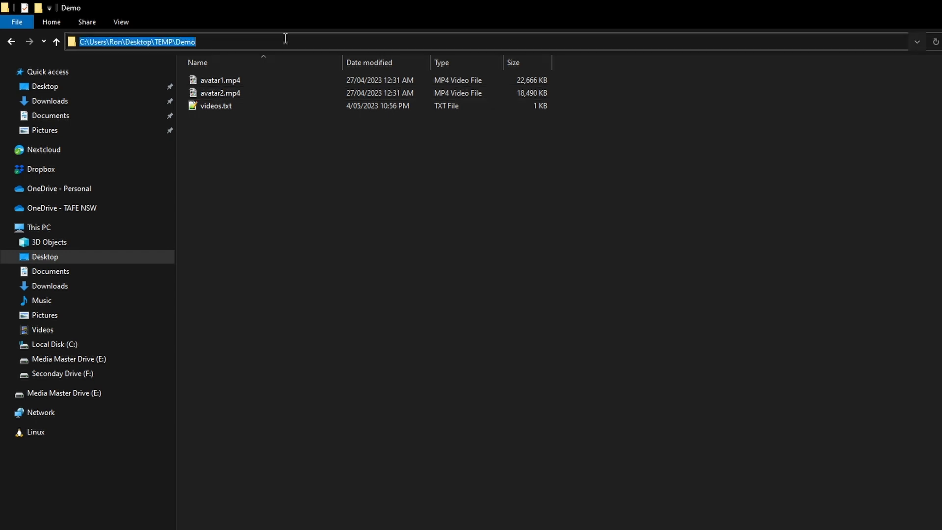
text(cmd)
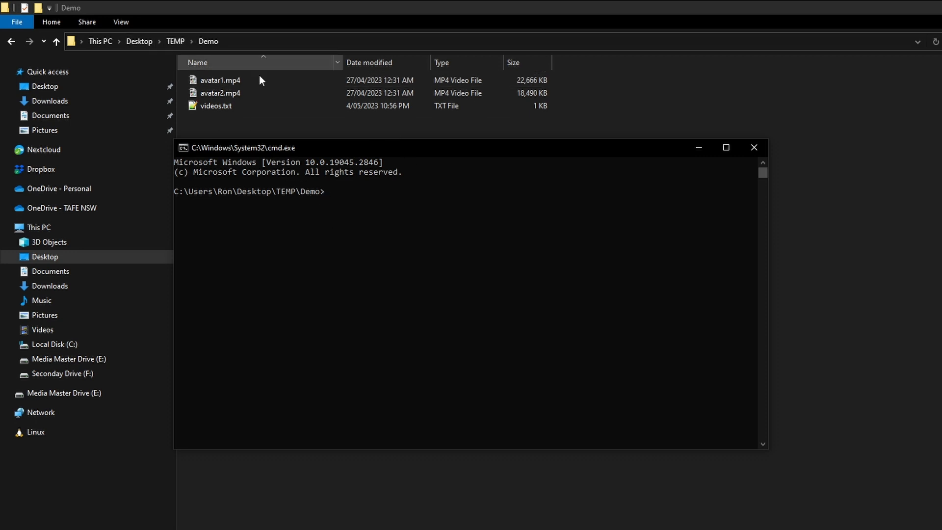
mouse_move(350, 198)
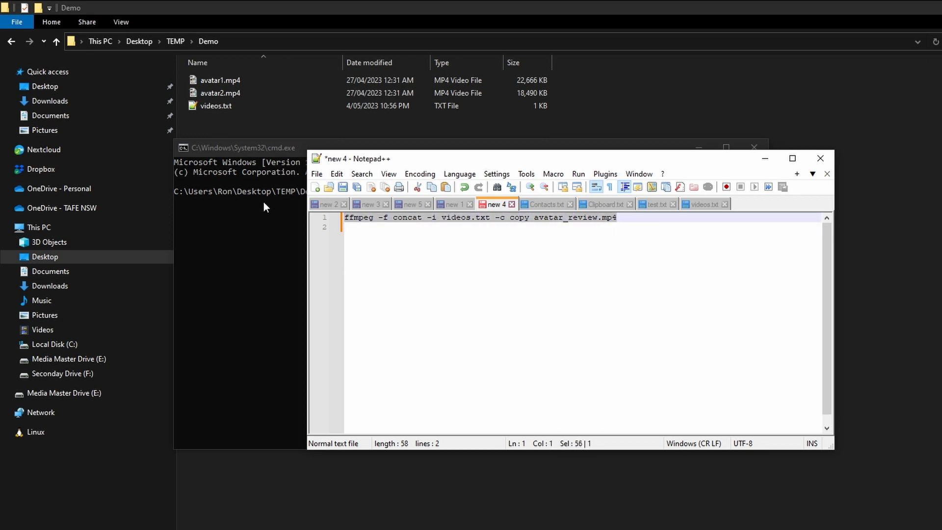
click(243, 148)
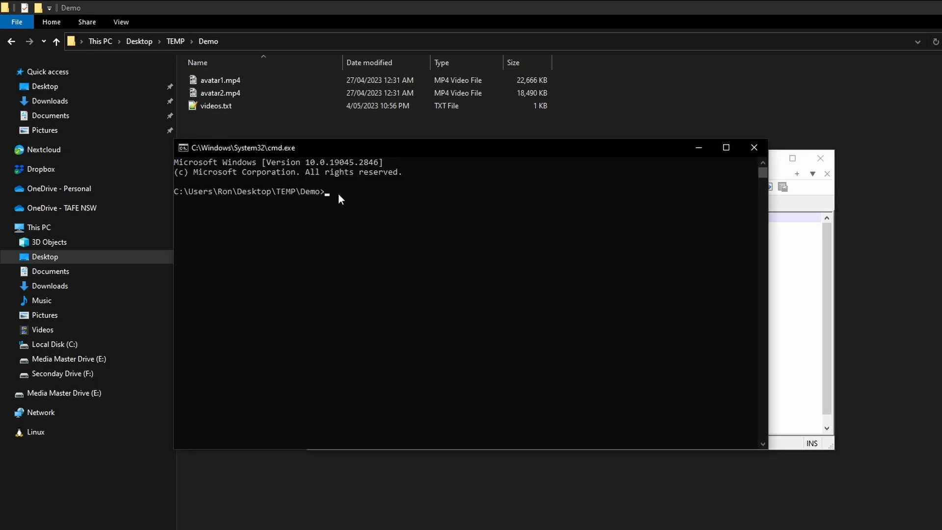
text(ffmpeg -f concat -i videos.txt -c copy avatar_review.mp4)
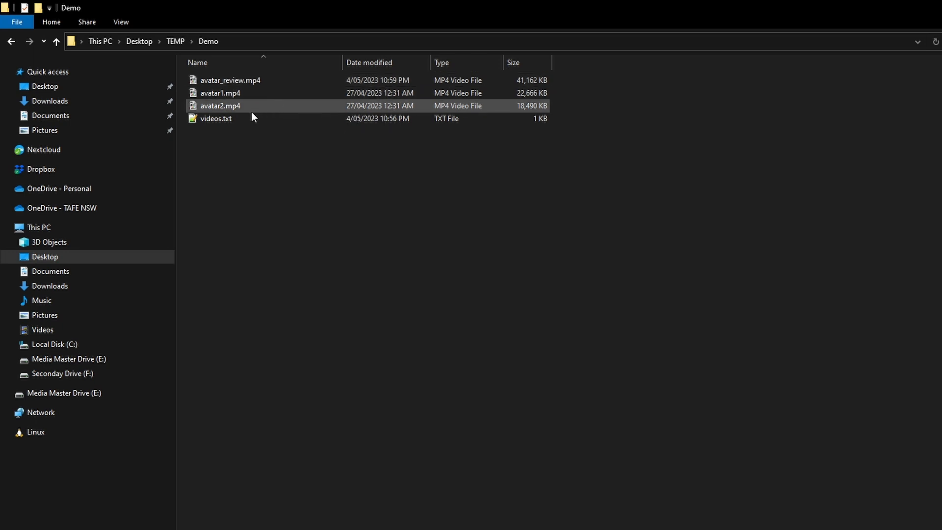
mouse_move(247, 94)
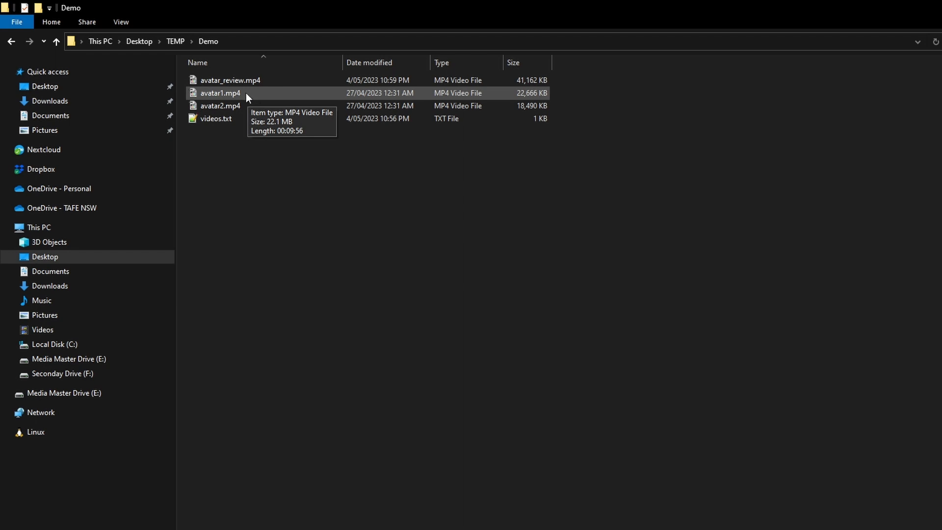
mouse_move(244, 110)
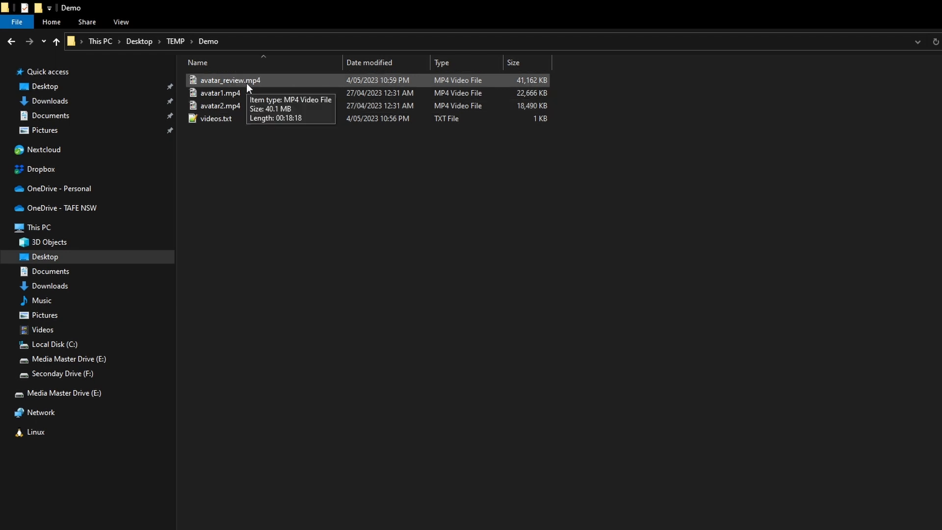
Step: Select the merged avatar_review.mp4 (40.1 MB, 18:18) in File Explorer
click(230, 80)
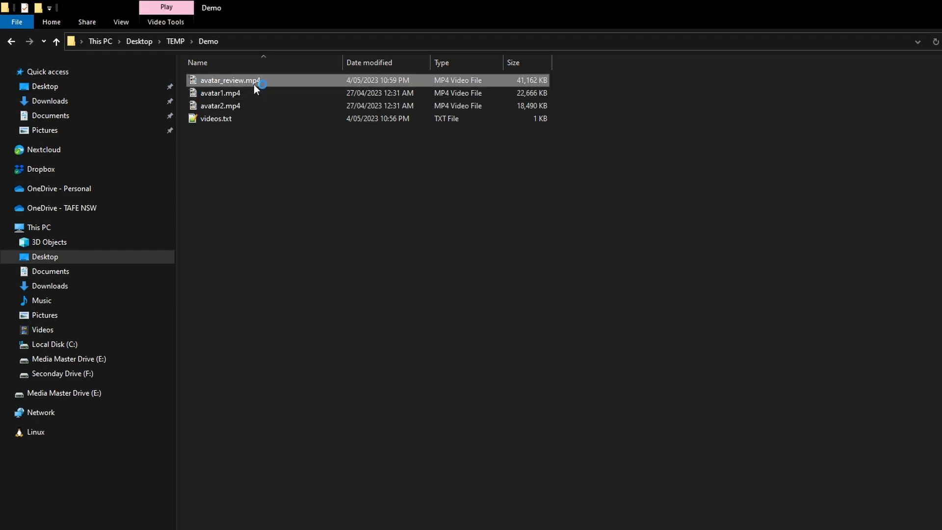
Step: Play avatar_review.mp4 in MPC-HC and seek near 9:47 to check the join
double_click(230, 80)
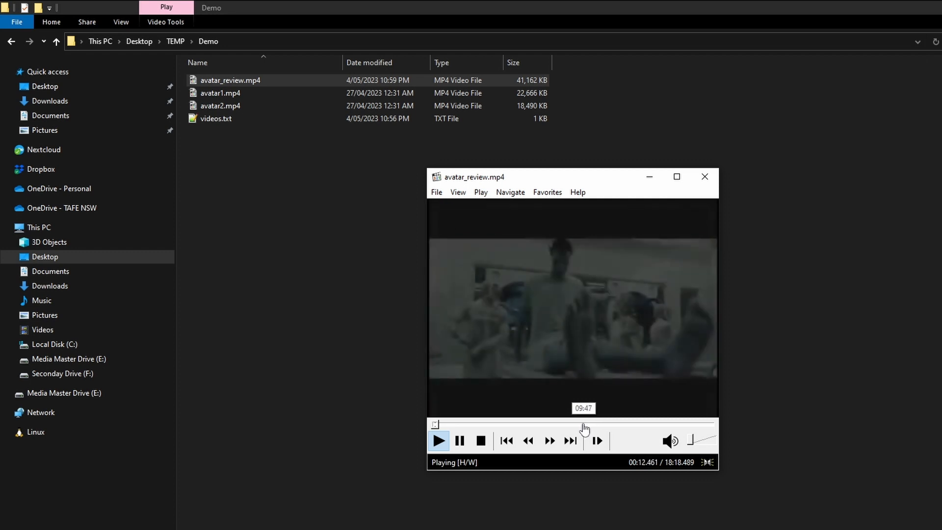
click(585, 425)
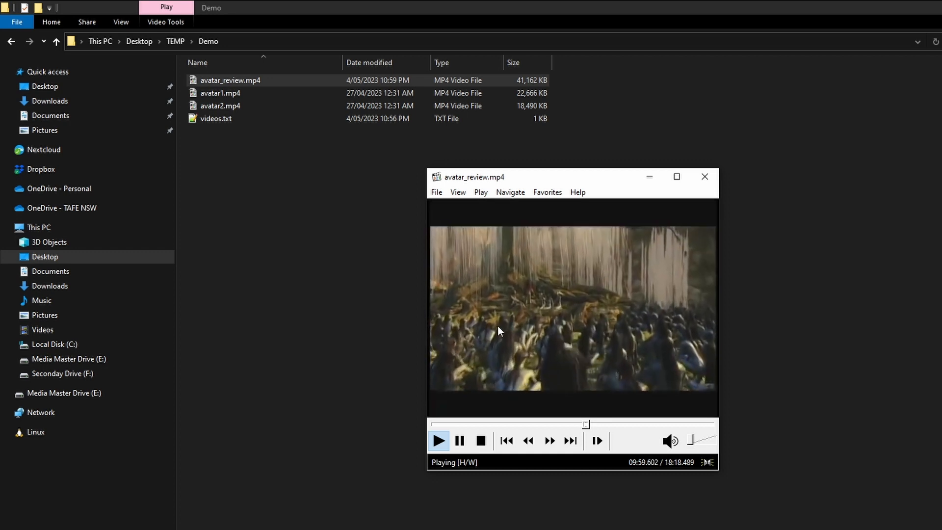
click(704, 176)
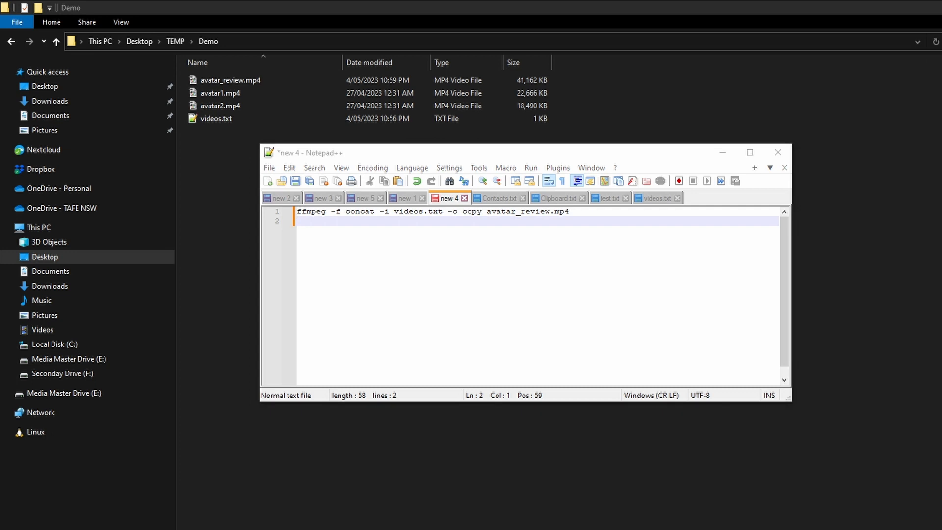
mouse_move(527, 299)
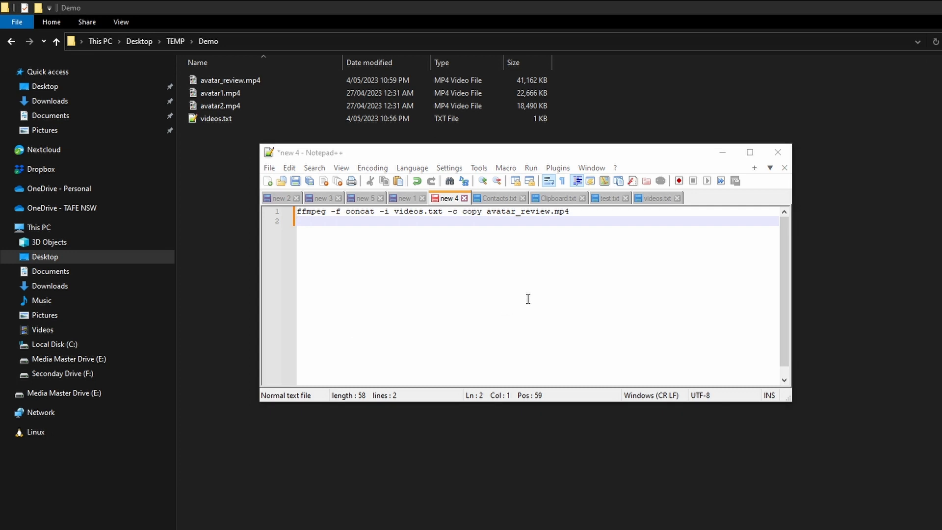
mouse_move(583, 263)
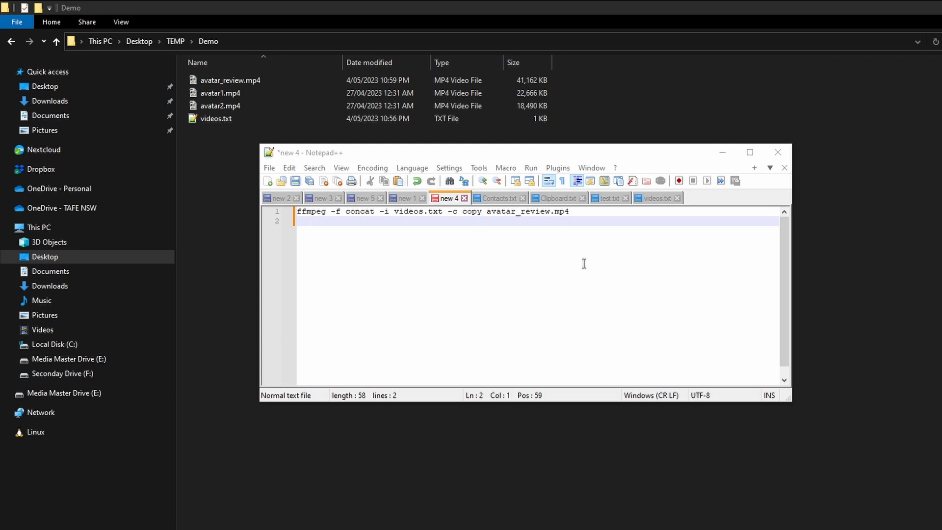
Step: Start line 3 with ffmpeg -i "concat: for a concat-protocol command
text(ffmpeg)
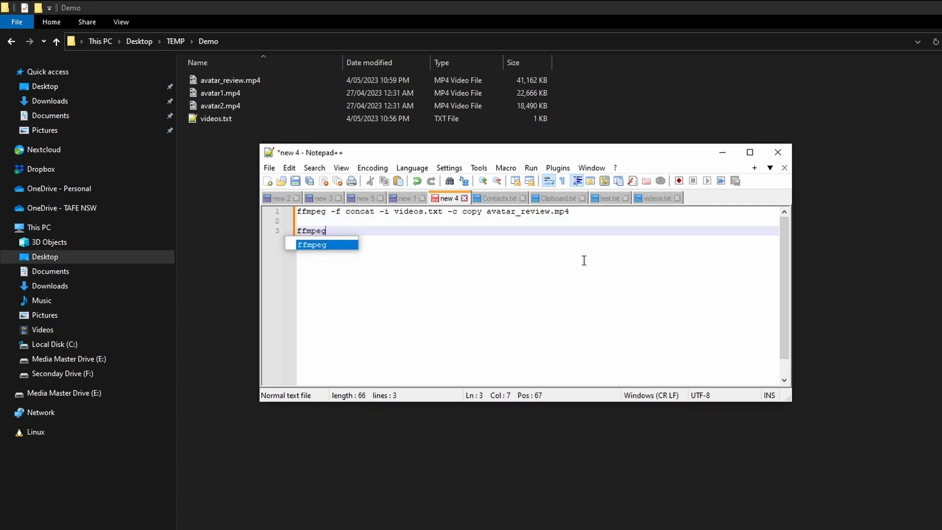
text(-i)
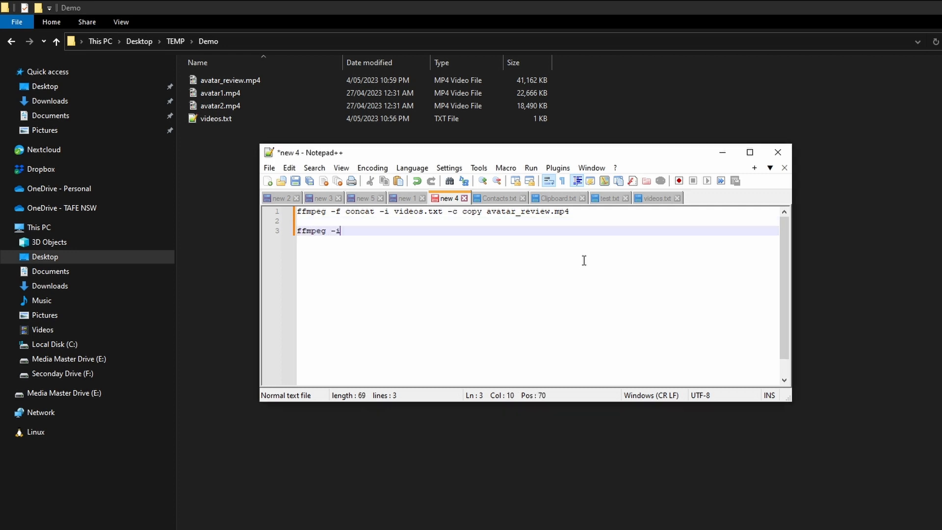
text(")
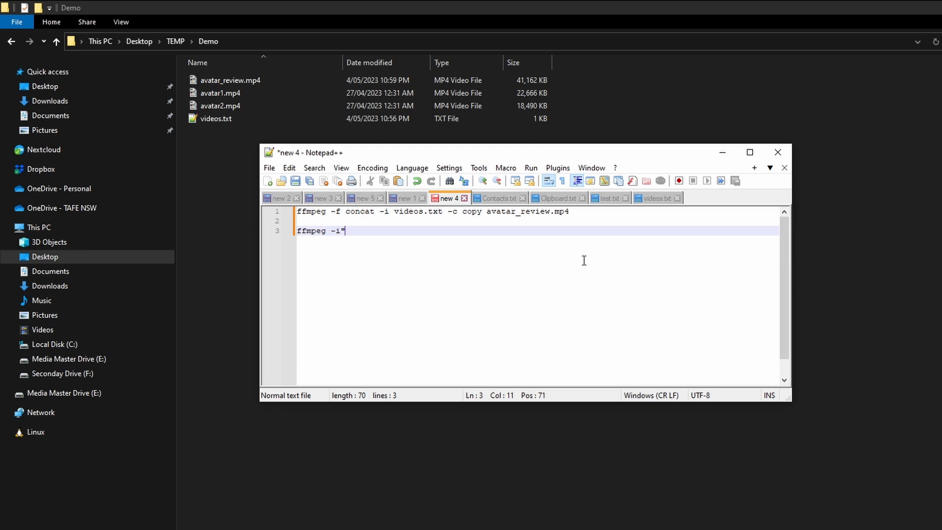
key(Backspace)
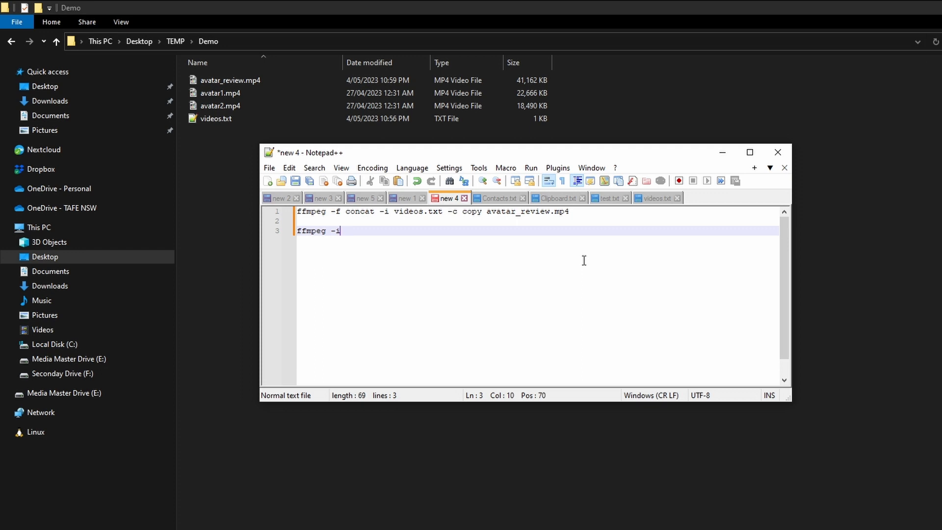
text(")
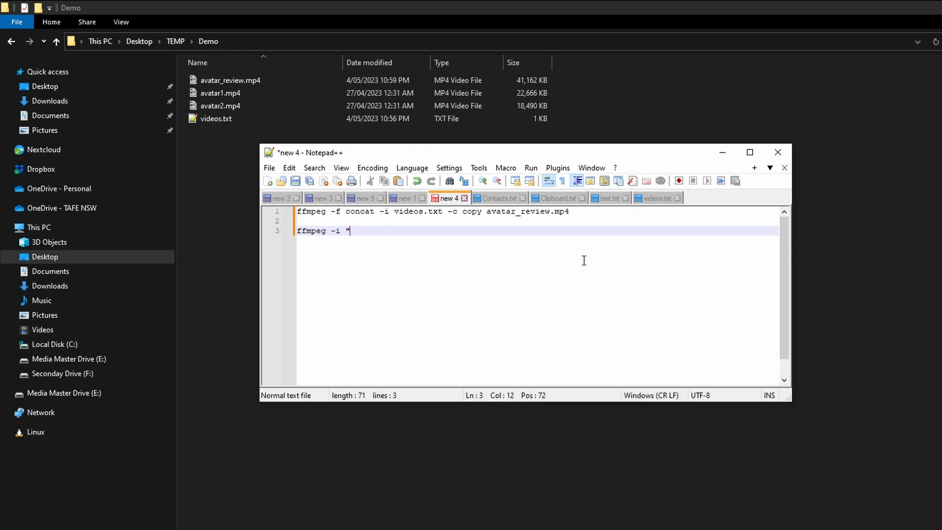
text(concat)
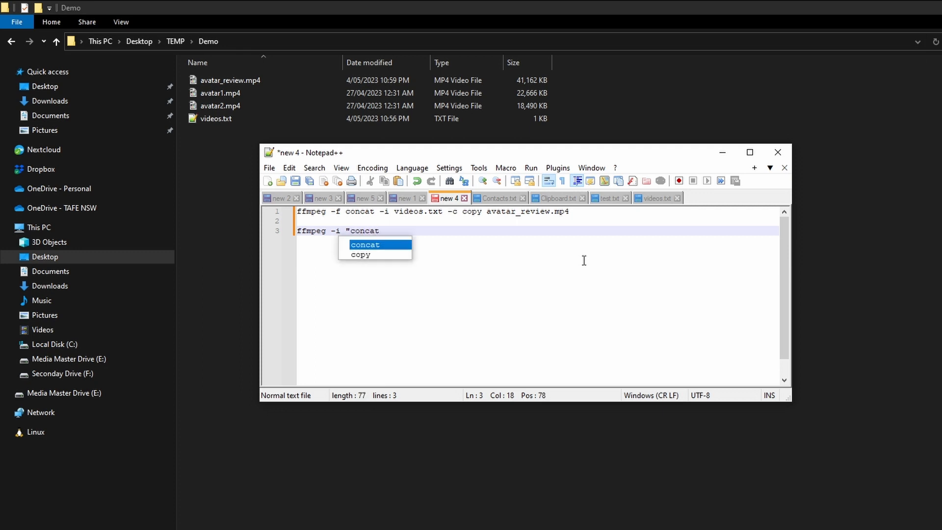
text(:)
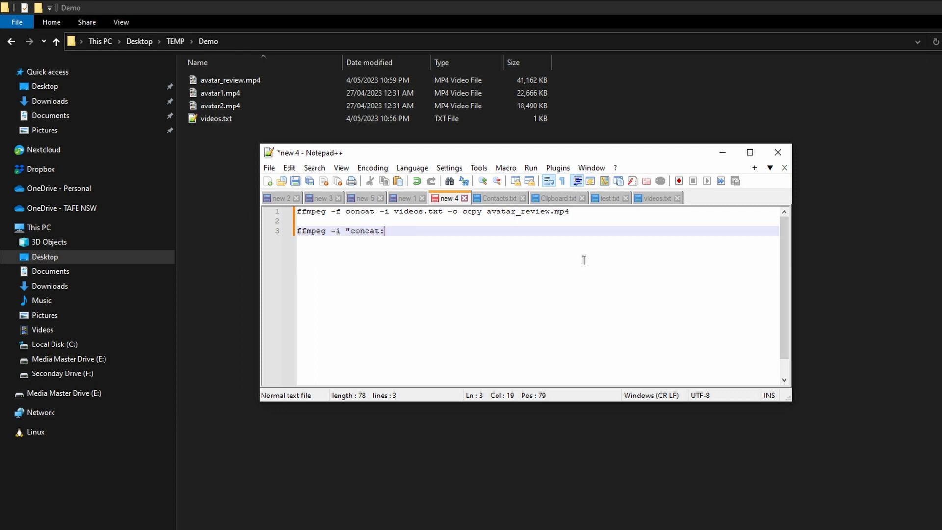
Step: Complete the command with avatar1.mp4|avatar2.mp4, -c copy and output test.mp4
click(220, 93)
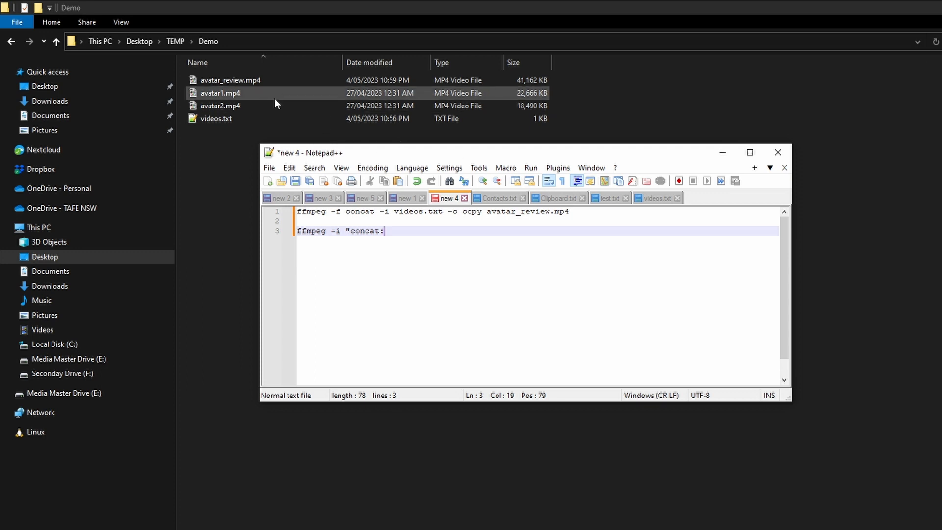
click(220, 93)
text(avatar1.mp4|avatar2.mp4" )
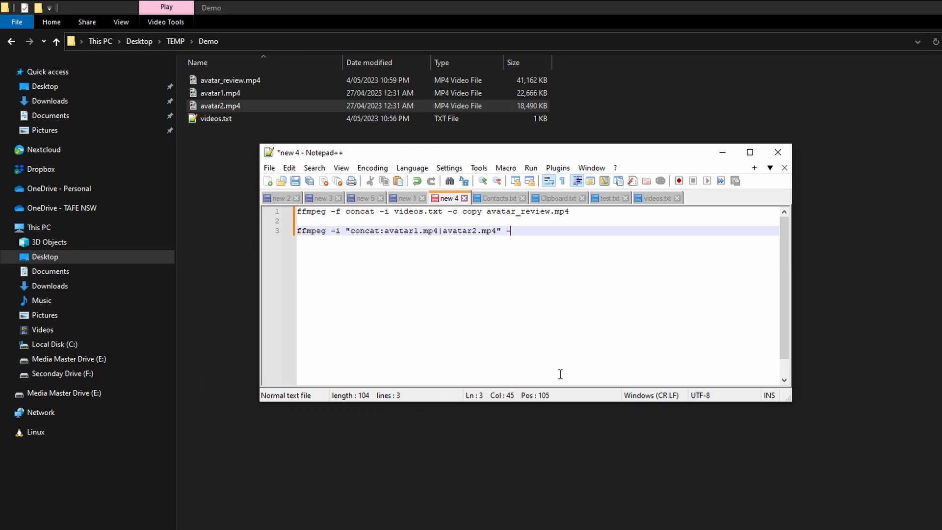
text(-c copy)
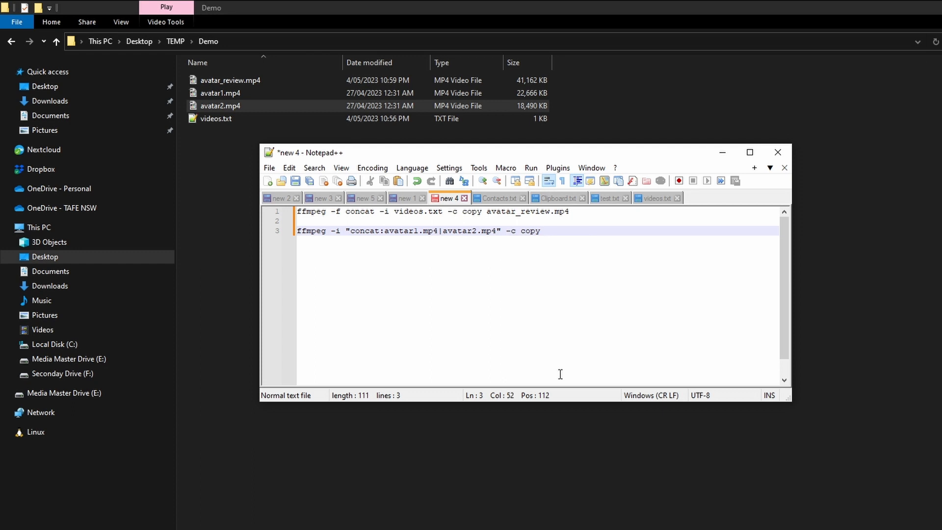
text(ava)
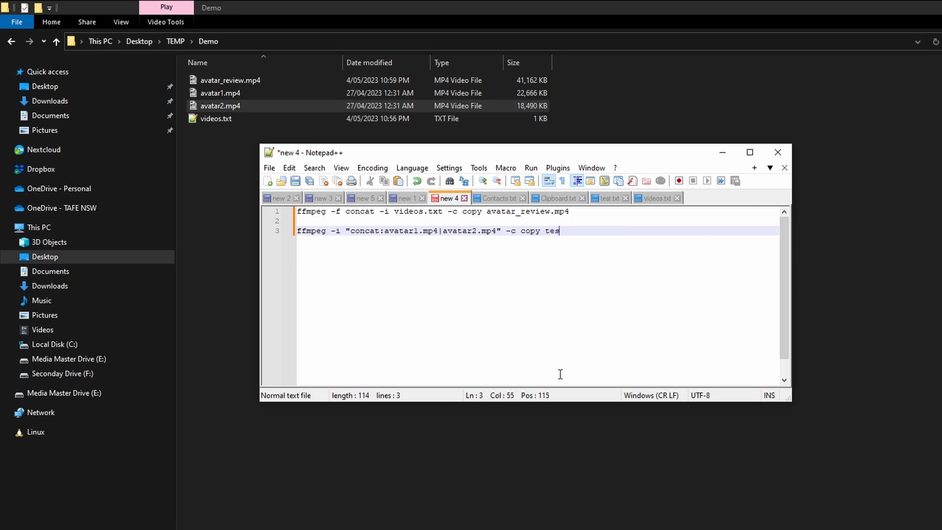
text(t.mp4)
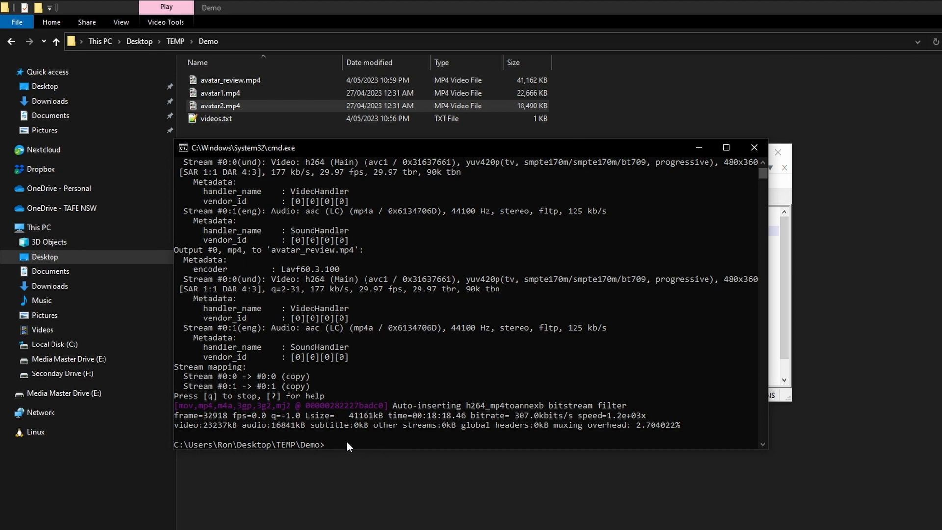
Step: Run ffmpeg -i "concat:avatar1.mp4|avatar2.mp4" -c copy test.mp4, then play test.mp4
text(ffmpeg -i "concat:avatar1.mp4|avatar2.mp4" -c copy test.mp4)
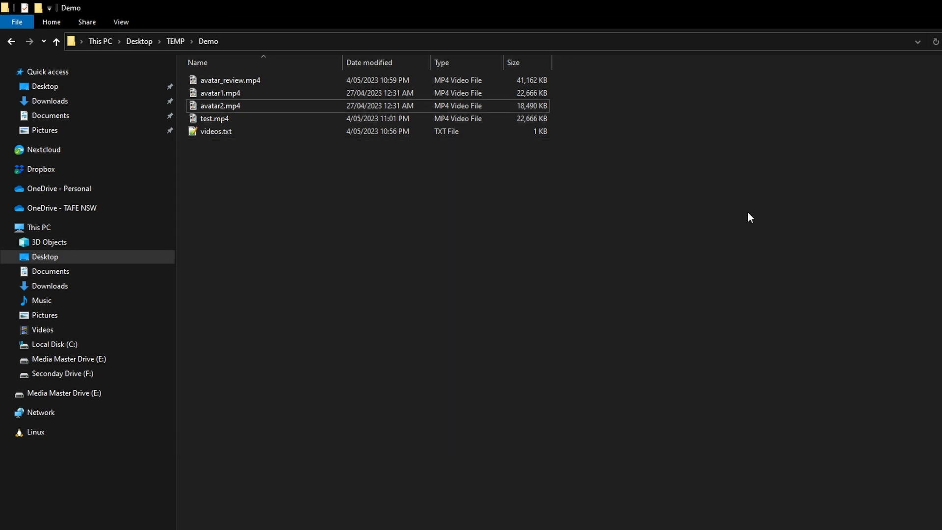
mouse_move(233, 119)
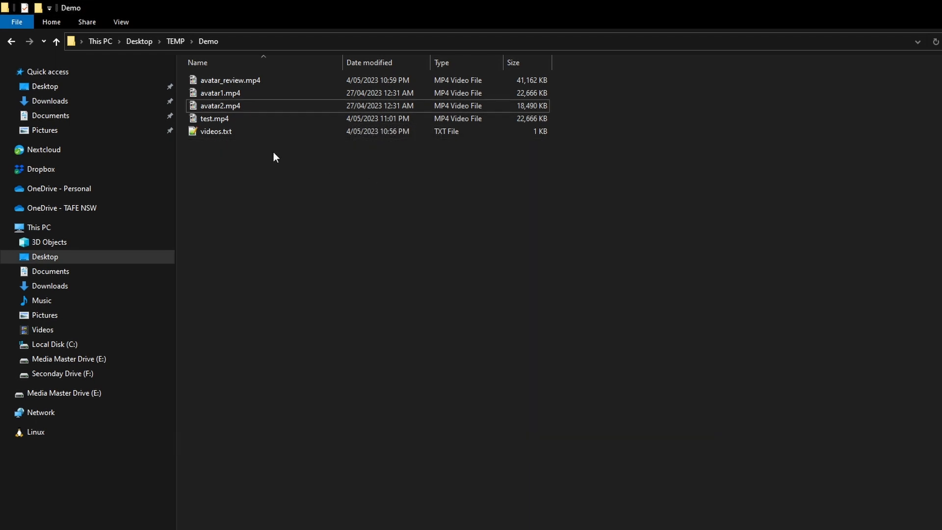
double_click(214, 118)
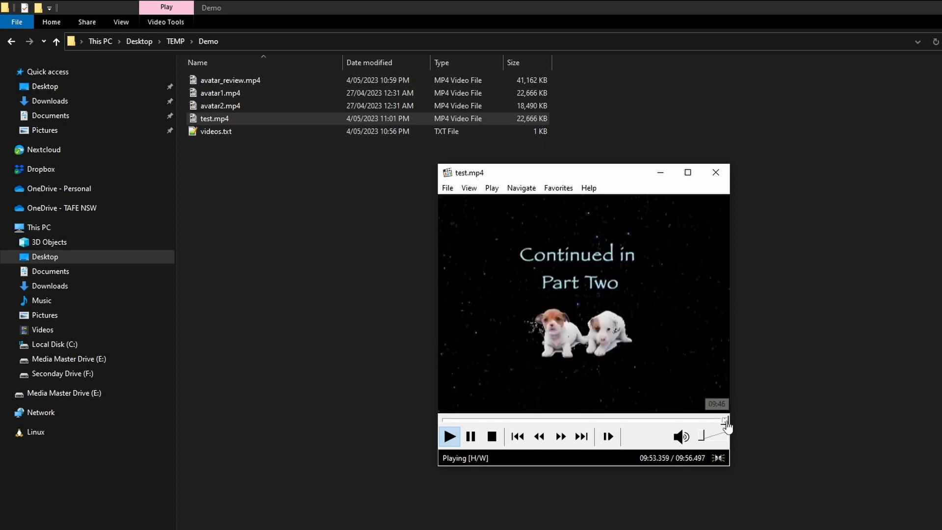
Step: Seek test.mp4 to near its 9:56 end to check the Continued in Part Two screen
click(715, 172)
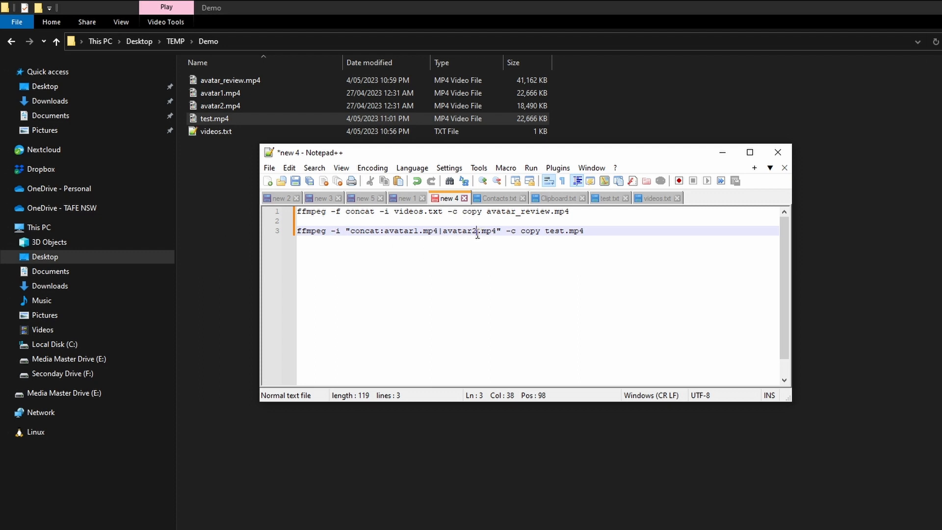
Step: Bring up videos.txt in Notepad++ and select its whole three-line file list
double_click(487, 231)
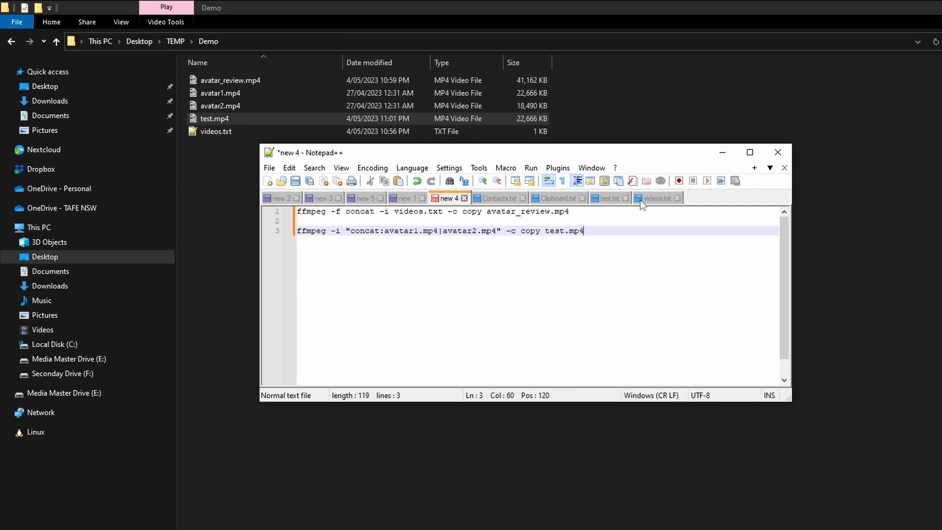
click(654, 199)
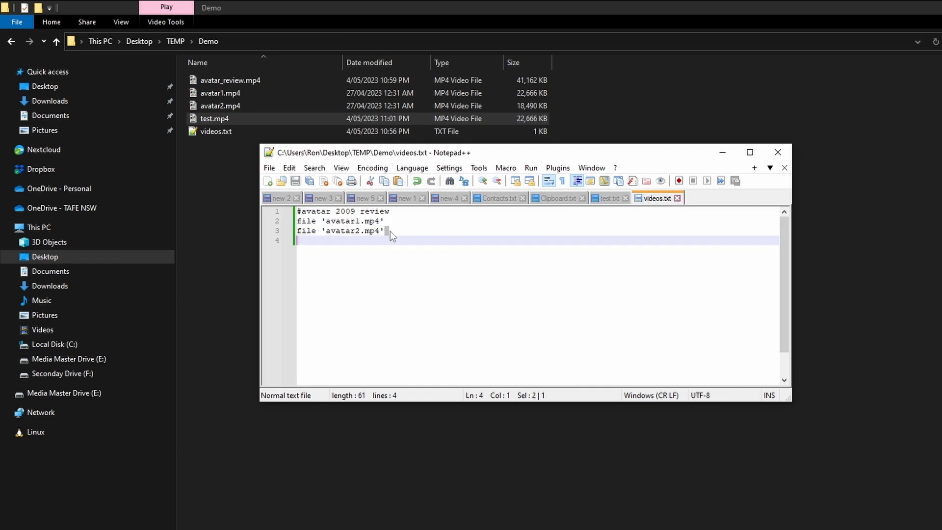
key(ctrl+a)
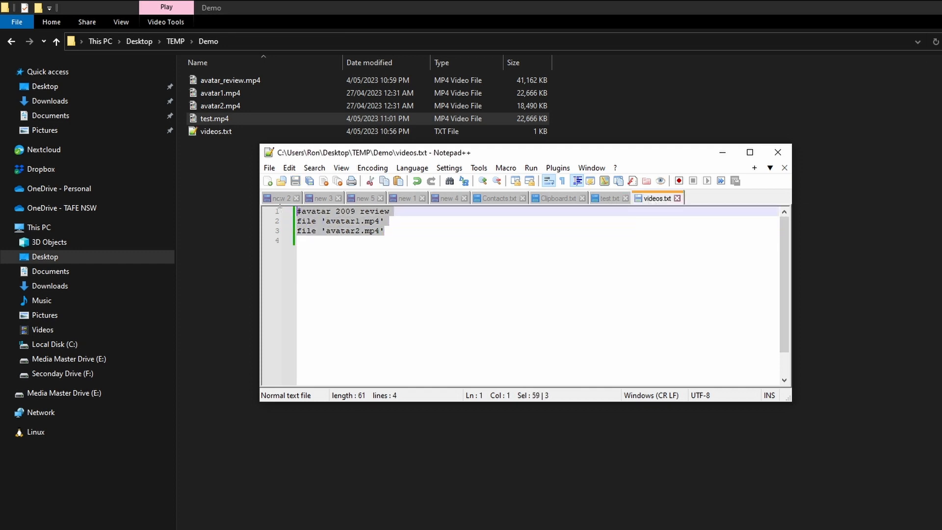
mouse_move(278, 207)
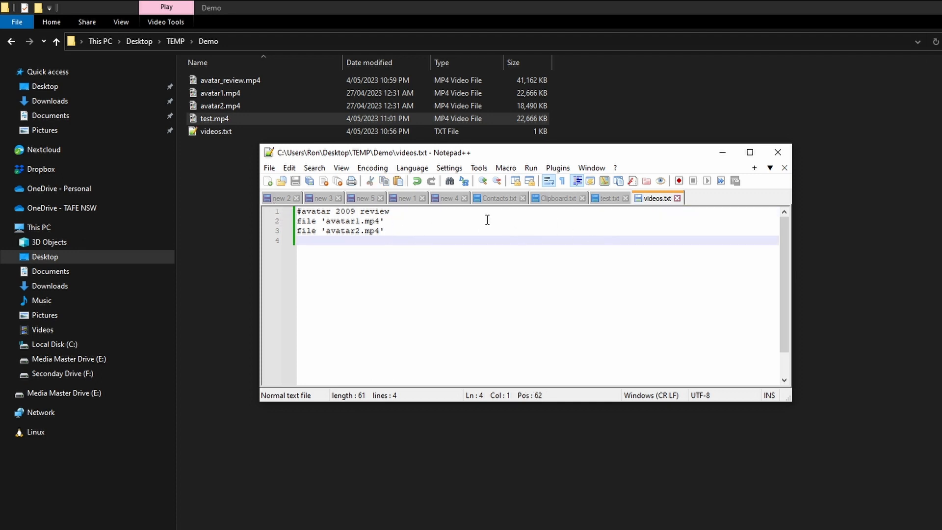
mouse_move(608, 201)
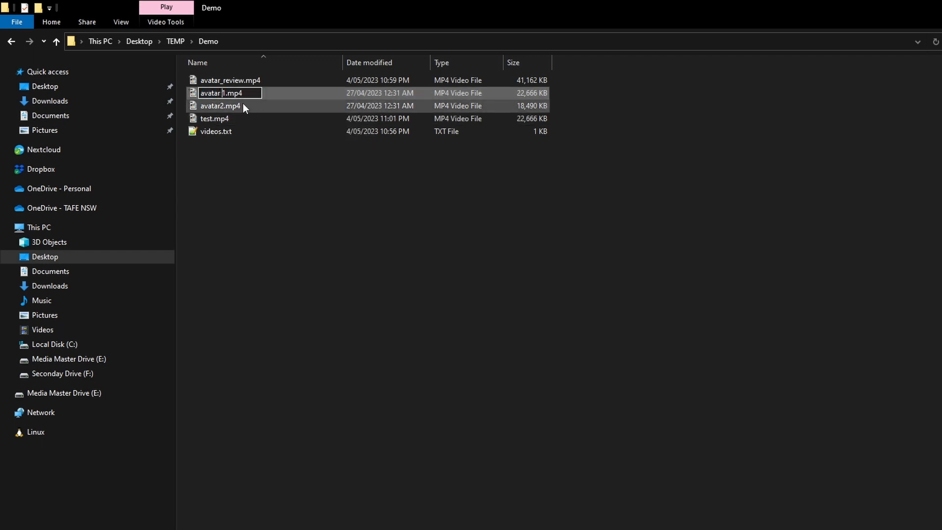
Step: Rename the videos to 'avatar part 1.mp4' and 'avatar part 2.mp4', then return to the ffmpeg notes
text(part 2.mp4')
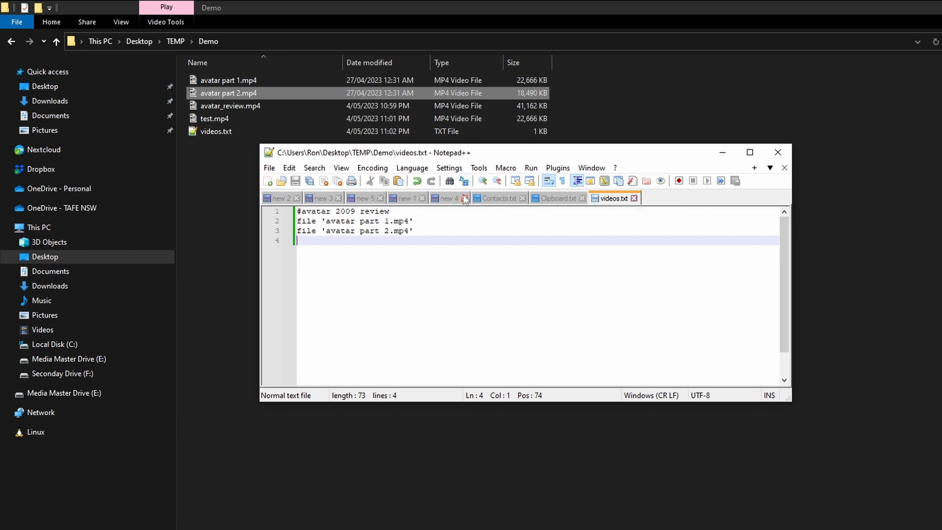
click(446, 197)
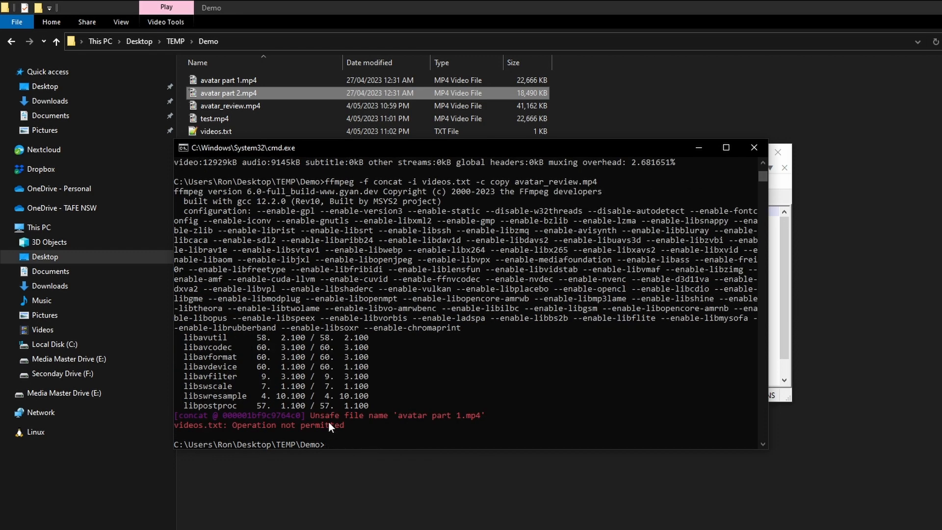
mouse_move(421, 423)
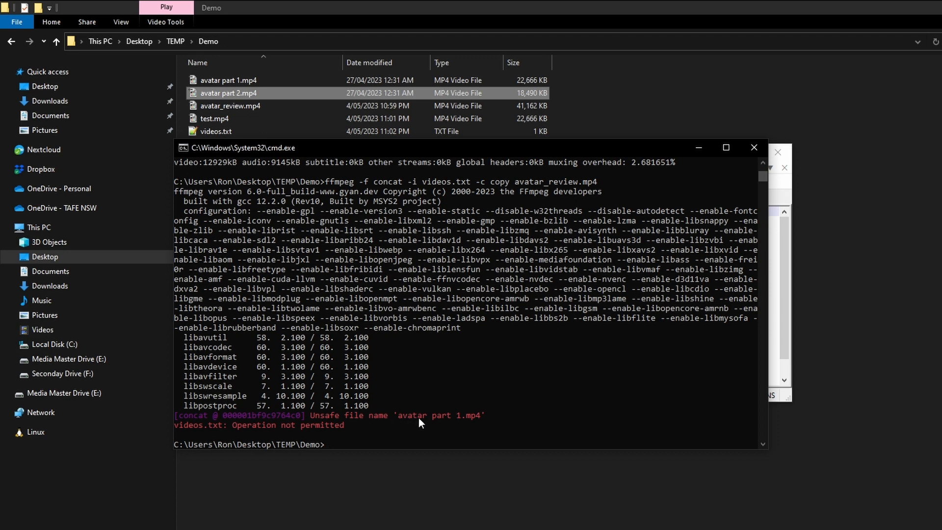
mouse_move(427, 422)
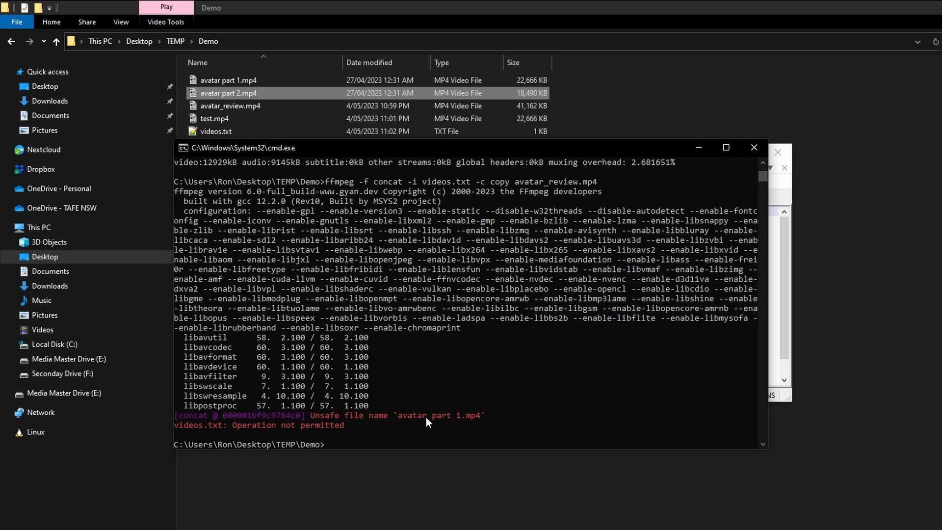
mouse_move(699, 345)
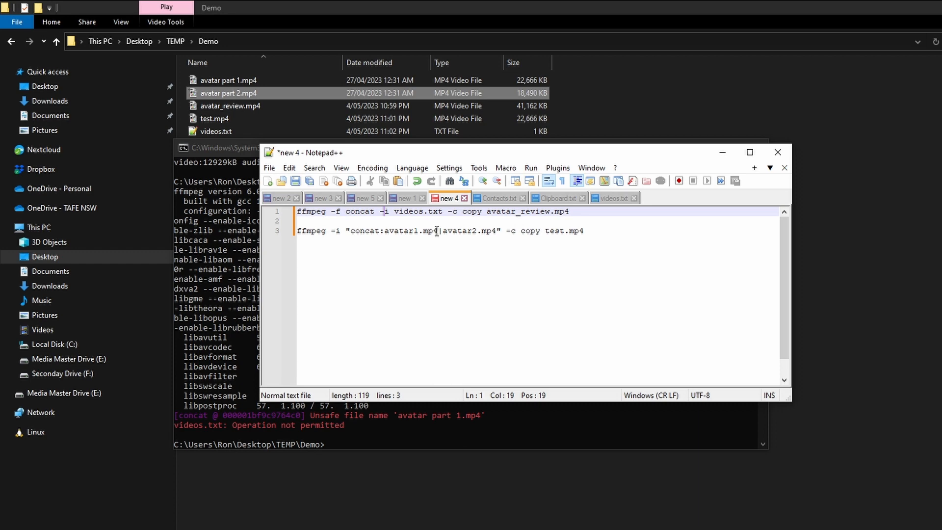
Step: Add -safe 0 after -f concat in the first command in Notepad++
text(" ")
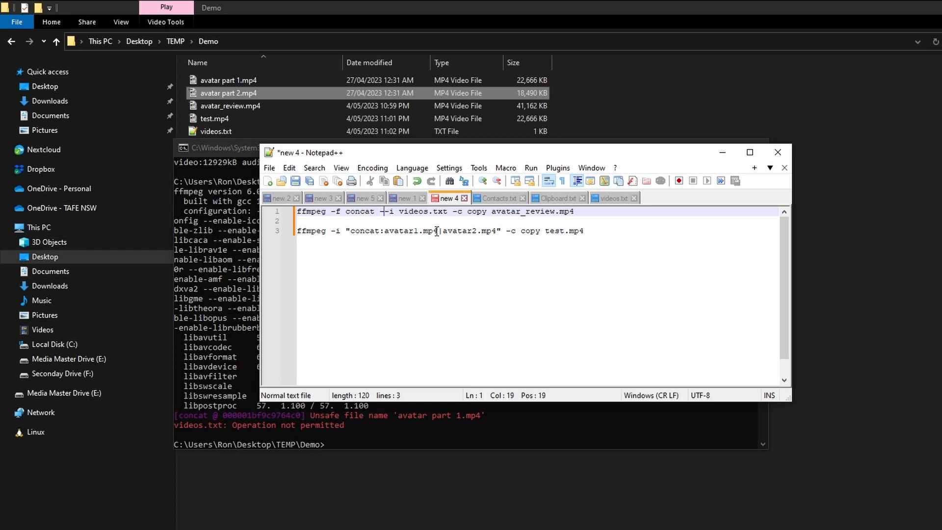
text(-safe)
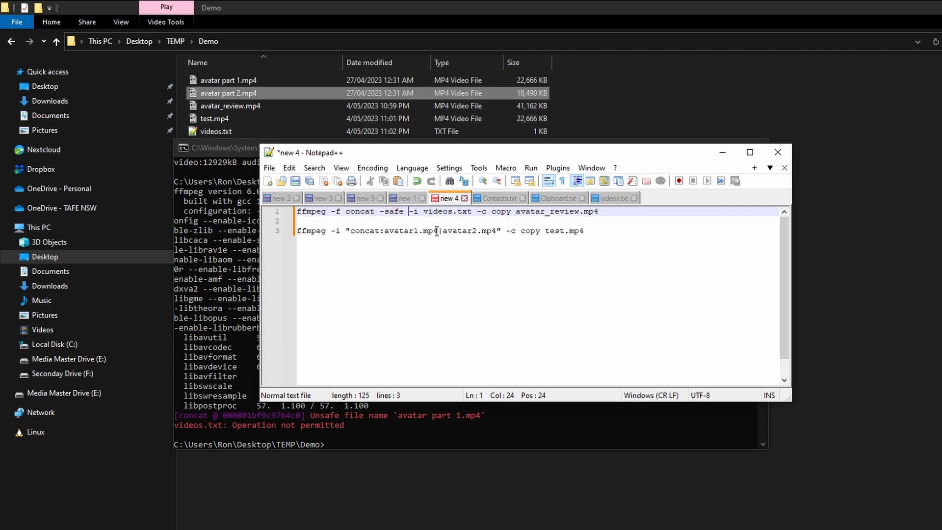
text(0)
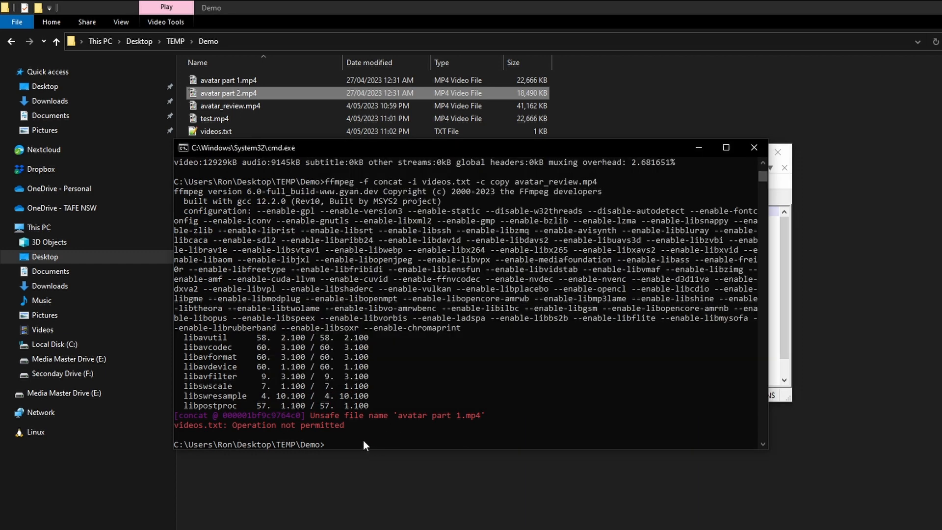
Step: Run ffmpeg -f concat -safe 0 -i videos.txt -c copy avatar_review.mp4, confirming overwrite with y
text(ffmpeg -f concat -safe 0 -i videos.txt -c copy avatar_review.mp4)
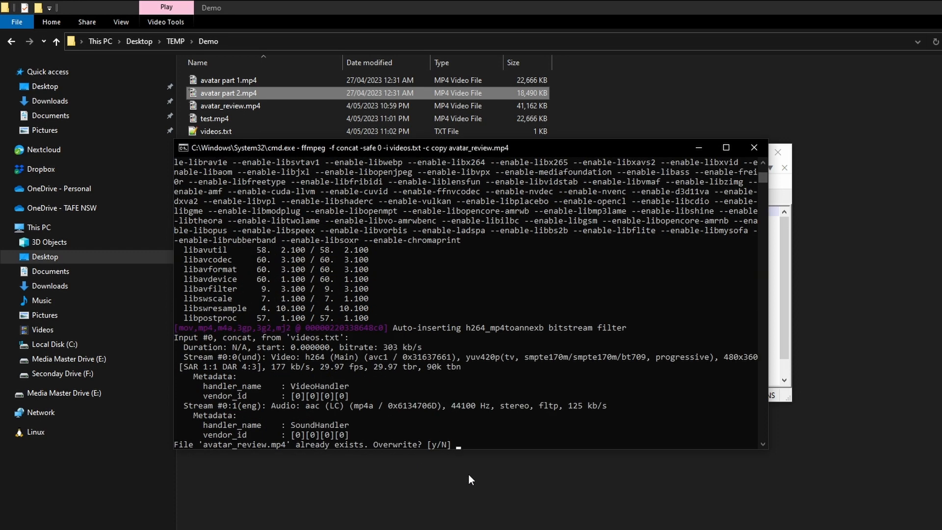
click(252, 80)
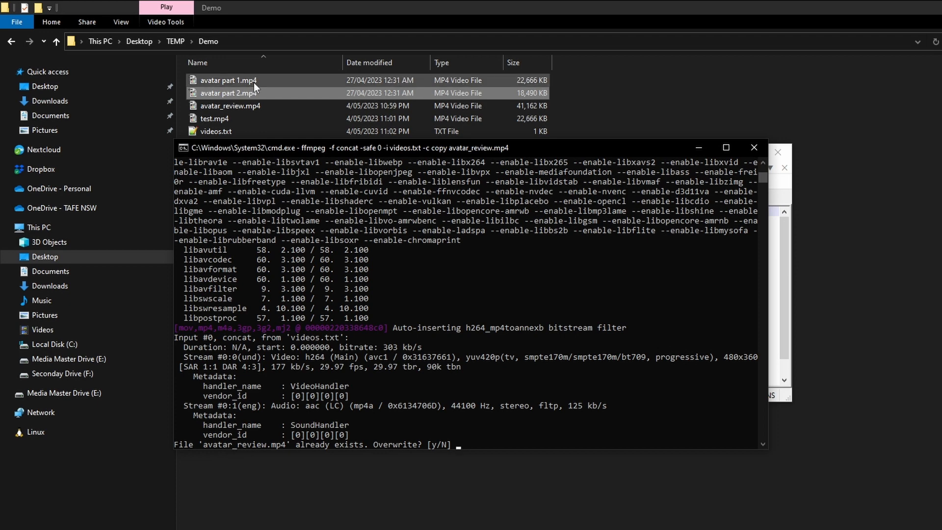
text(y)
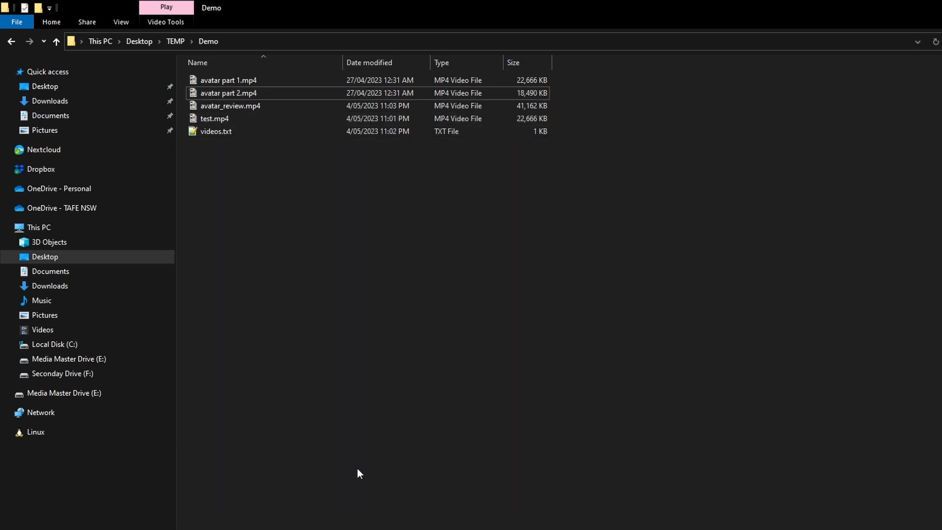
Step: Play the rebuilt avatar_review.mp4, then go back to the notes and deselect the command text
click(230, 106)
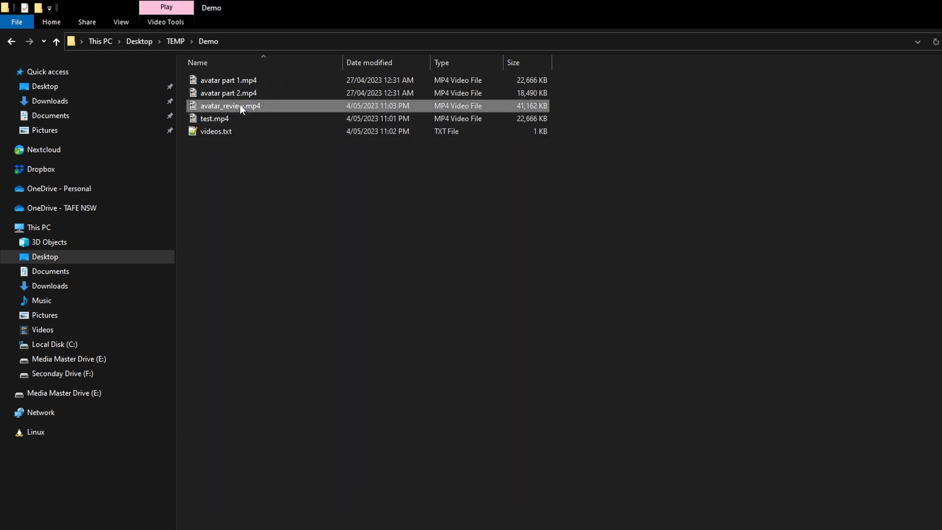
double_click(230, 106)
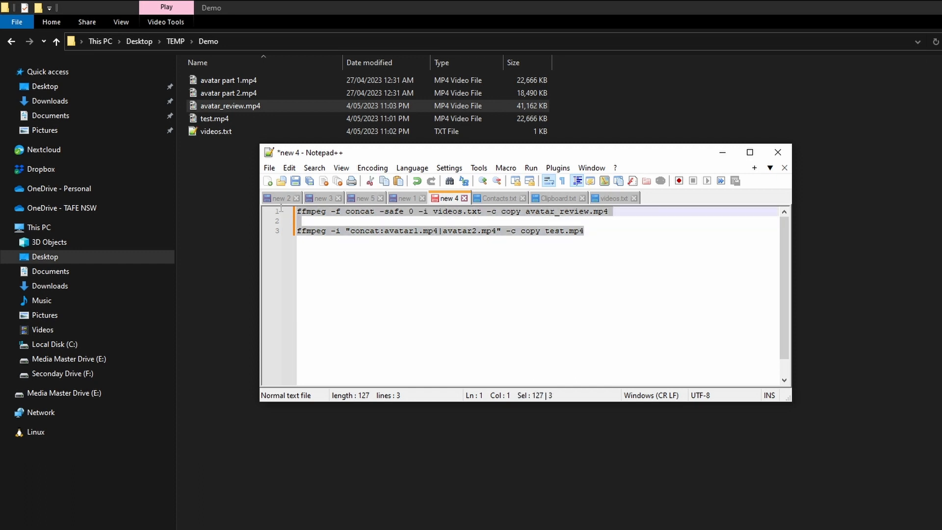
mouse_move(280, 198)
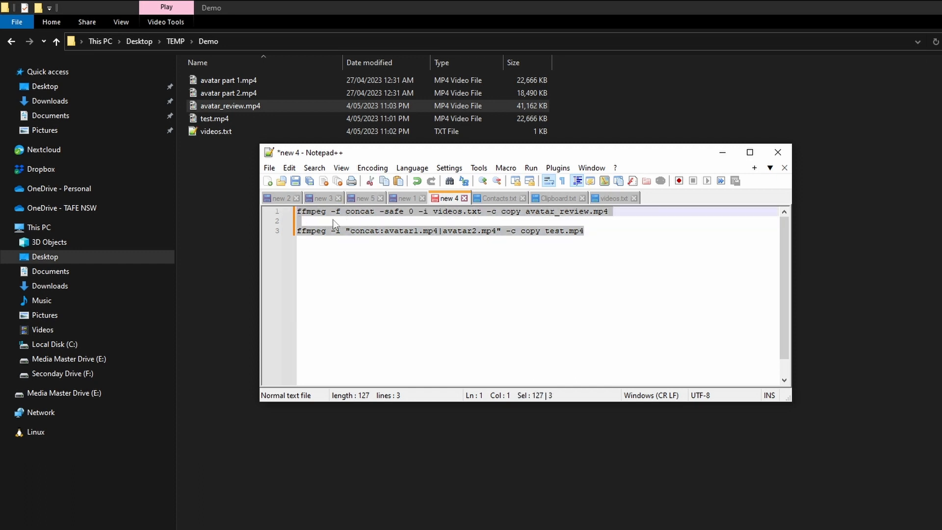
click(333, 221)
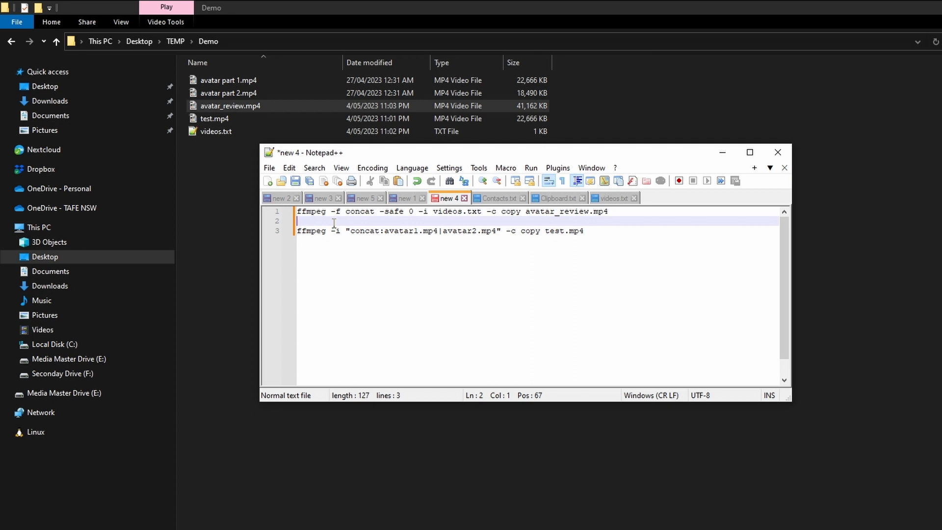